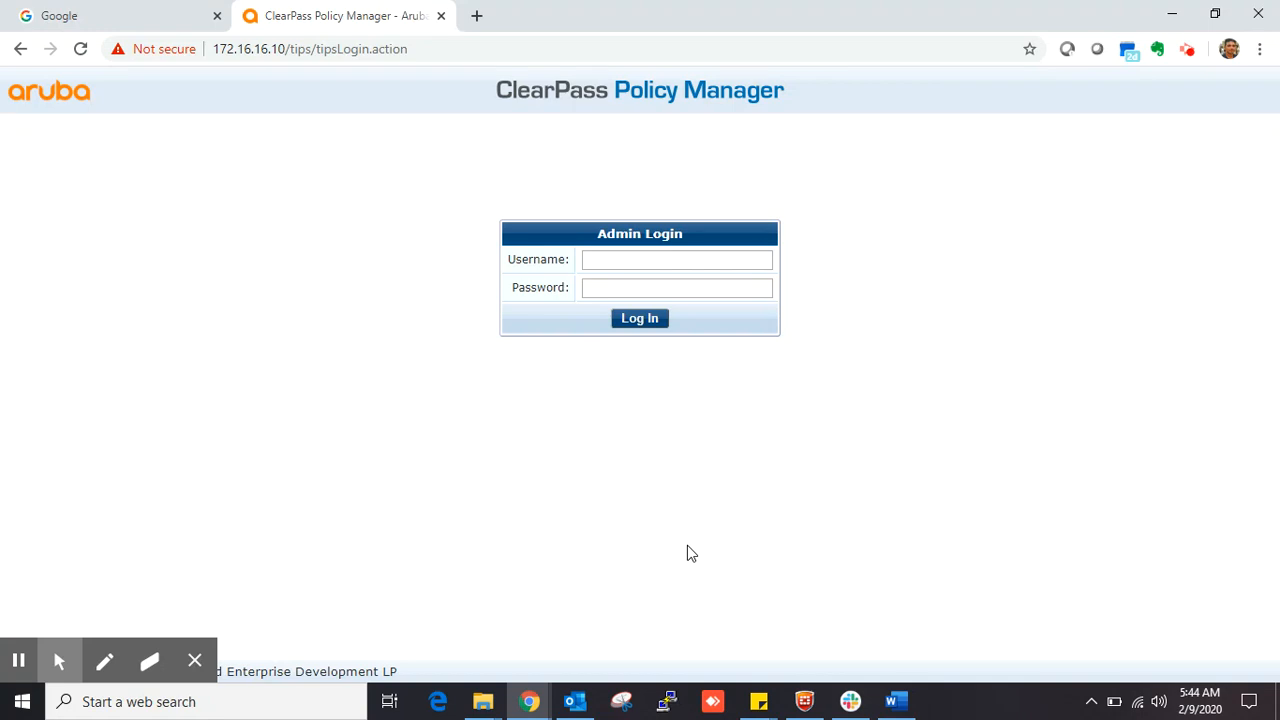
# Log in to ClearPass Policy Manager with username admin and its password.
pyautogui.click(677, 259)
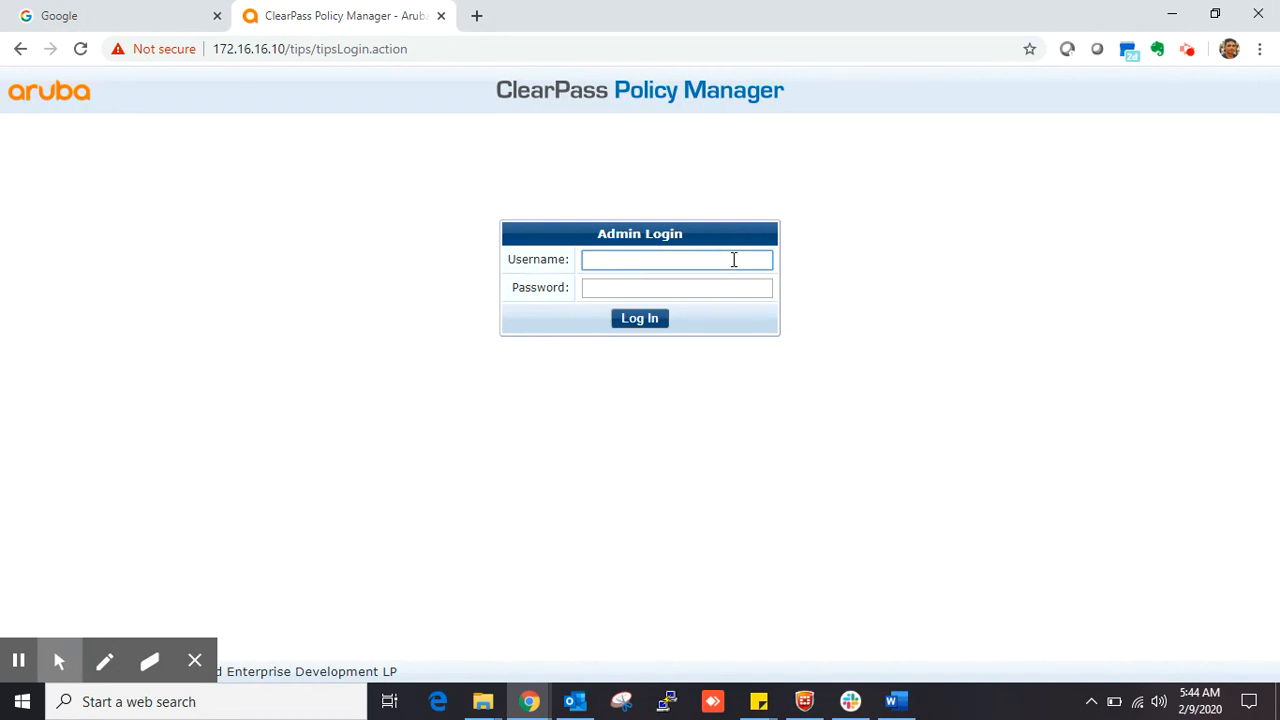
pyautogui.write('admin')
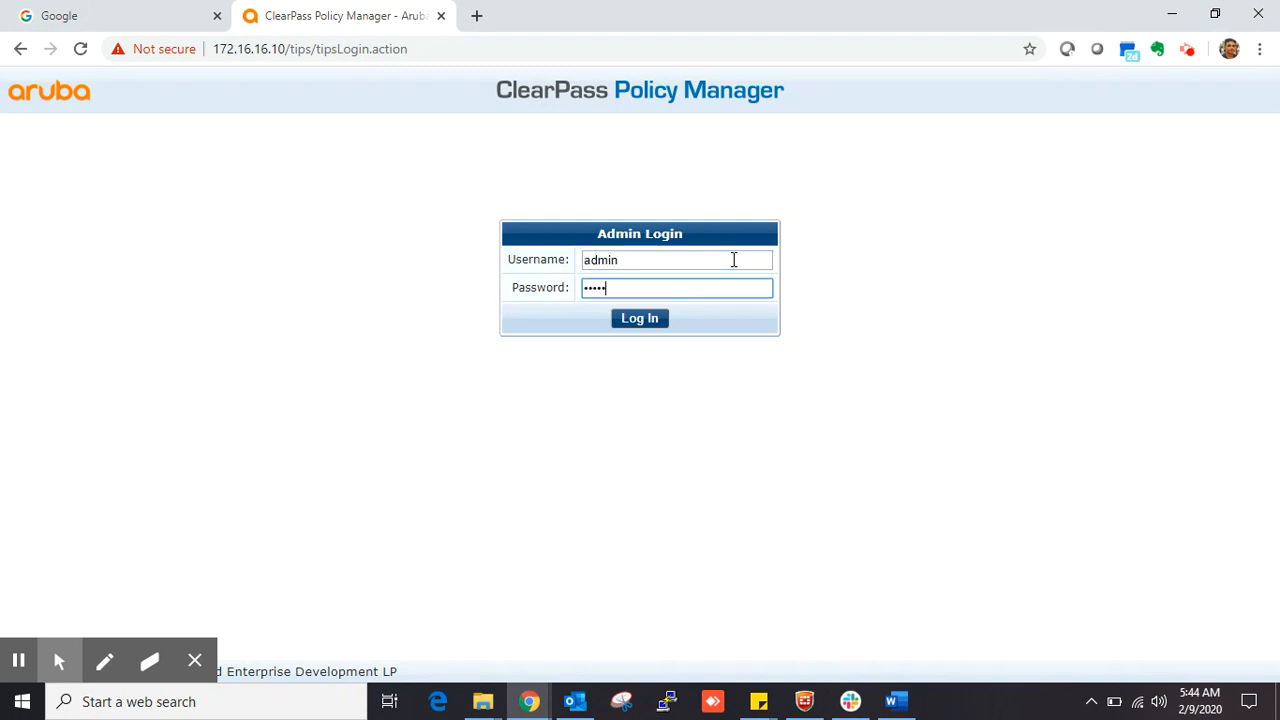
pyautogui.click(639, 318)
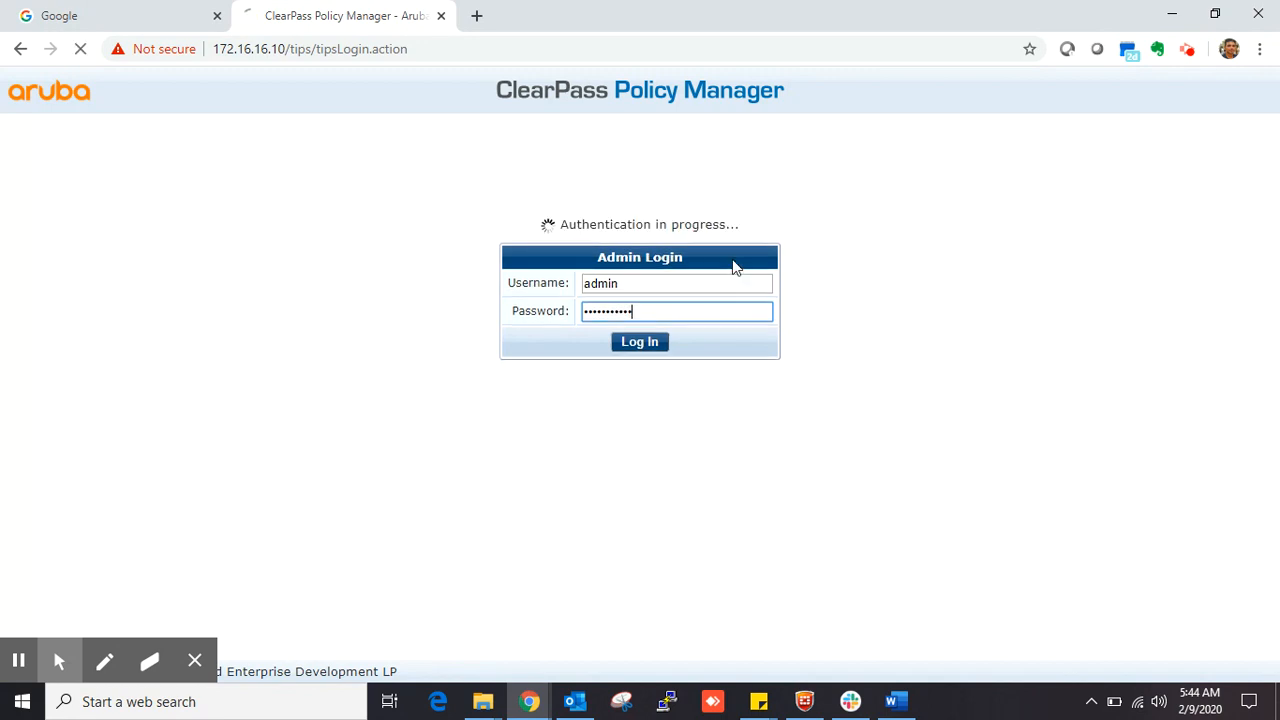
pyautogui.click(639, 341)
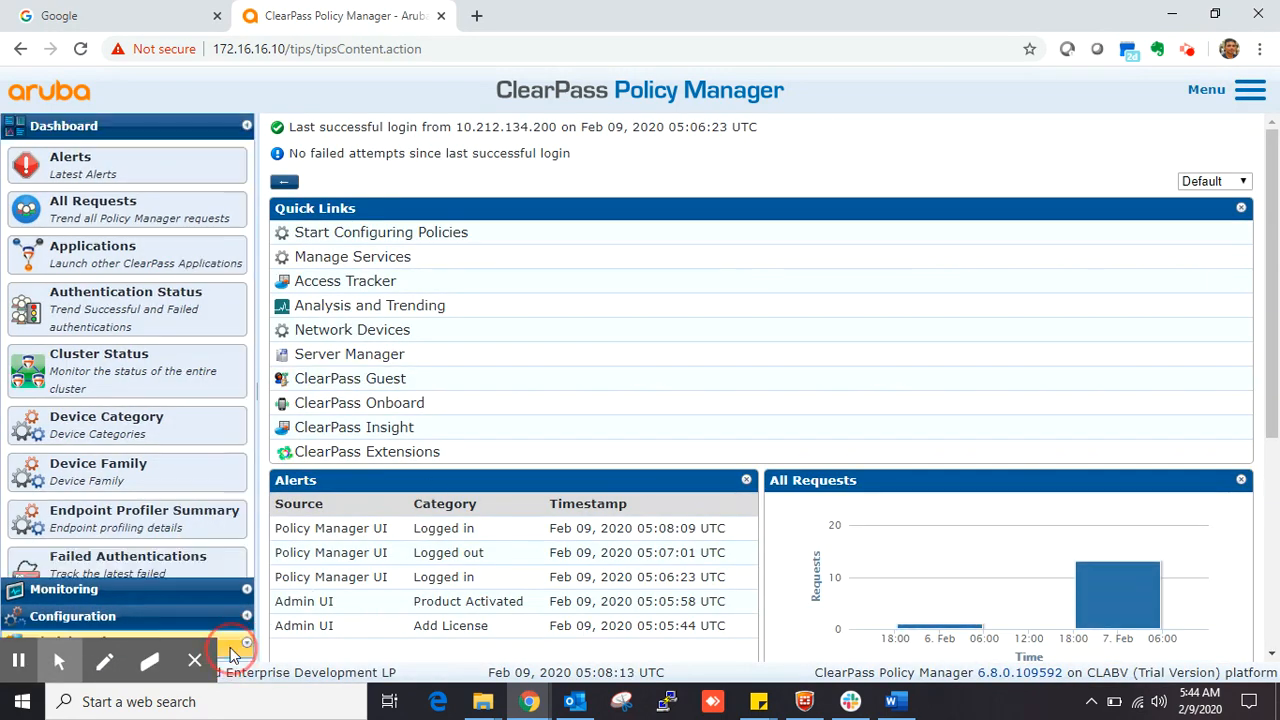
# Go to Administration > Server Manager > Server Configuration to list the Airowire_CPPM server.
pyautogui.click(74, 204)
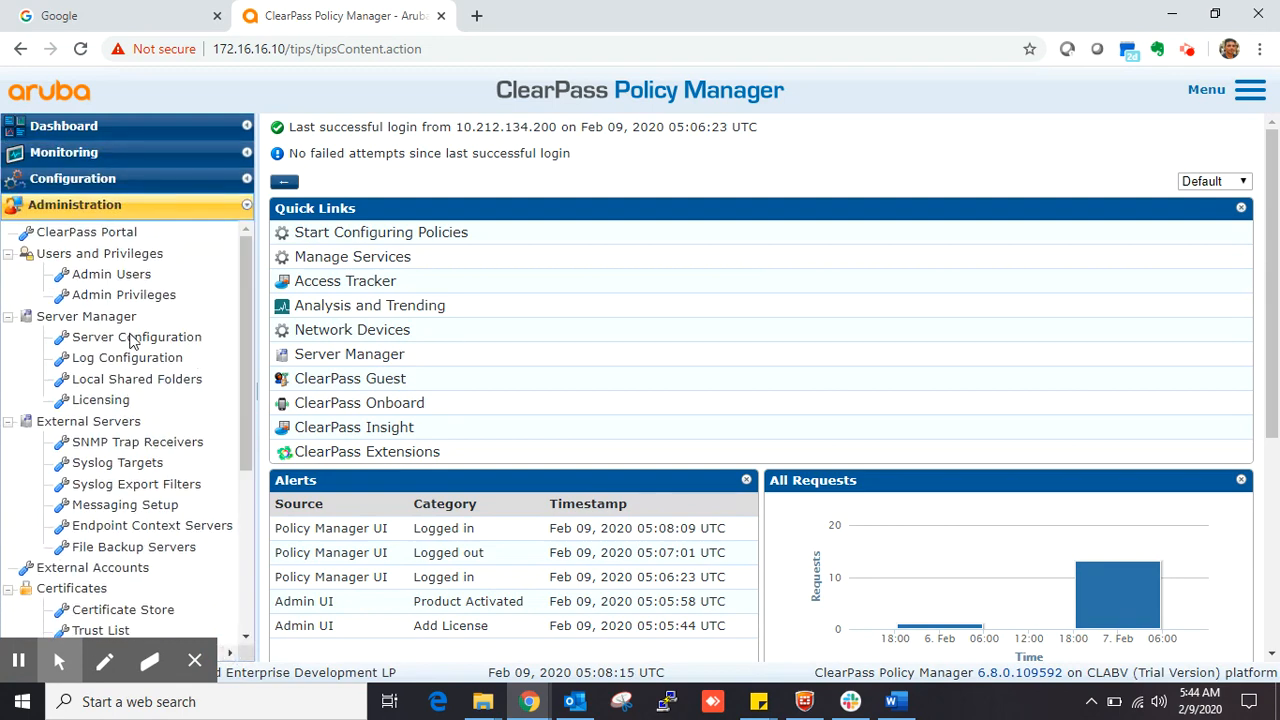
pyautogui.click(136, 336)
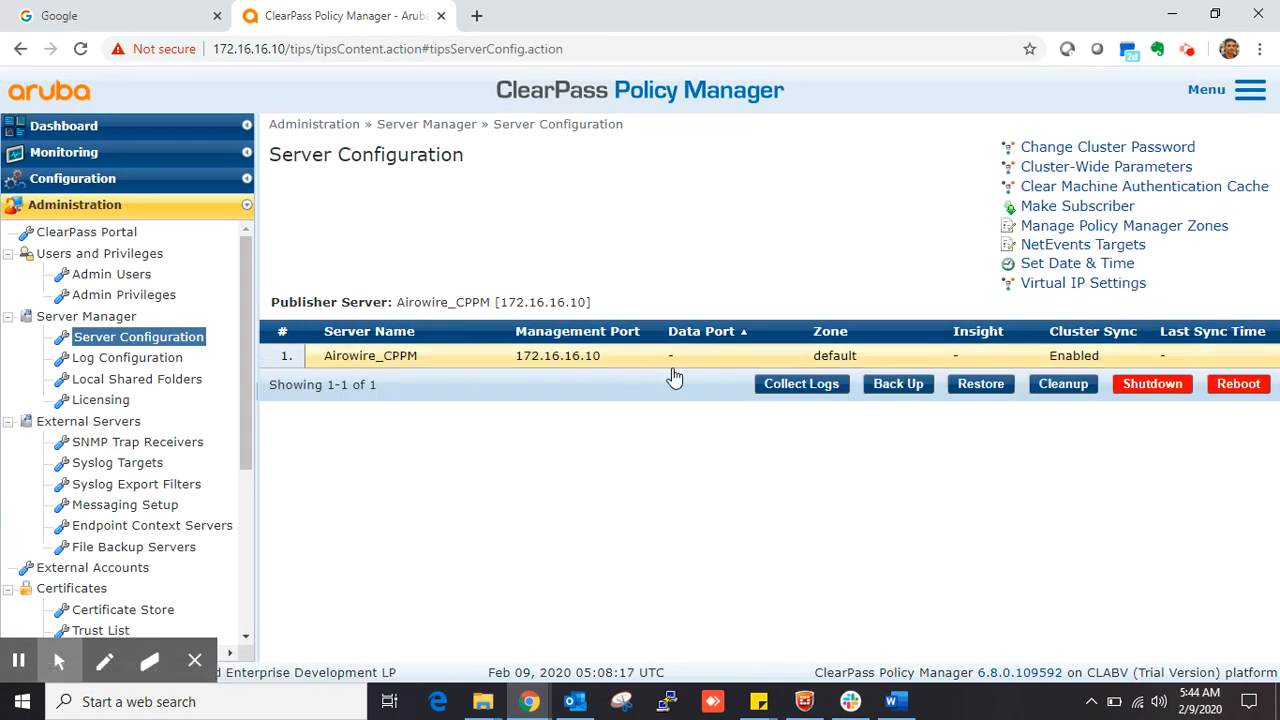
pyautogui.moveTo(659, 304)
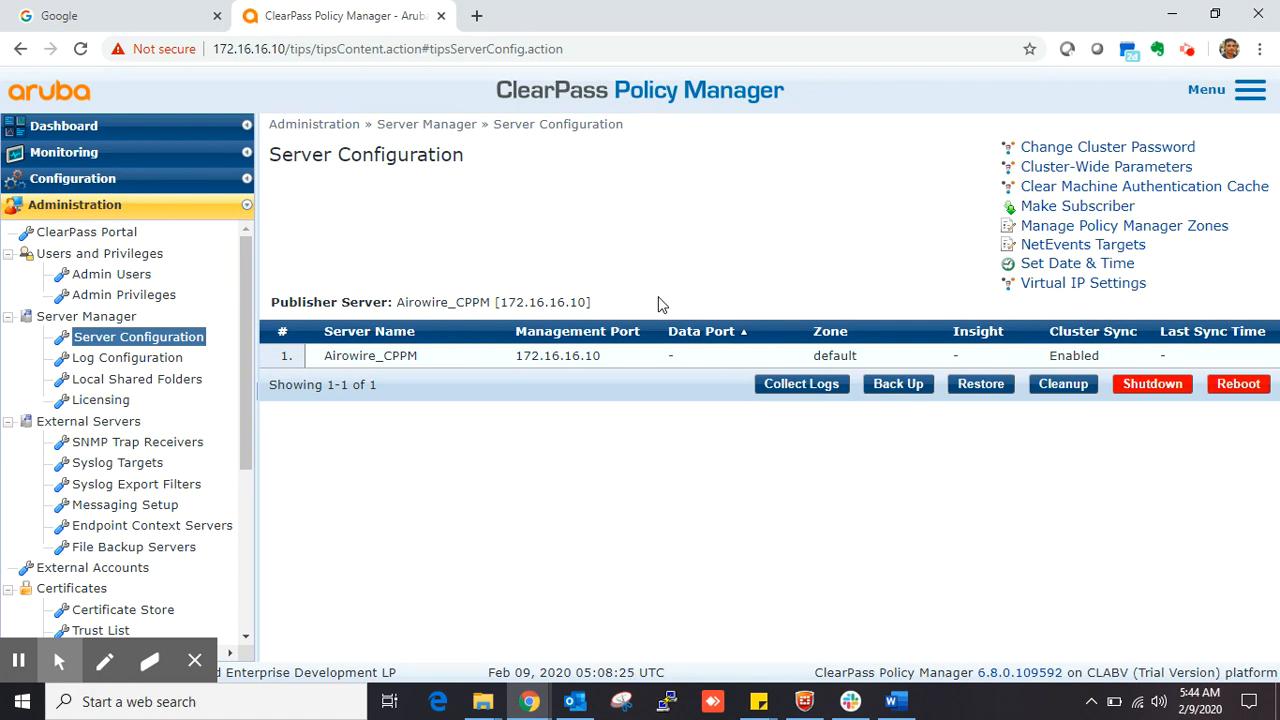
pyautogui.moveTo(650, 470)
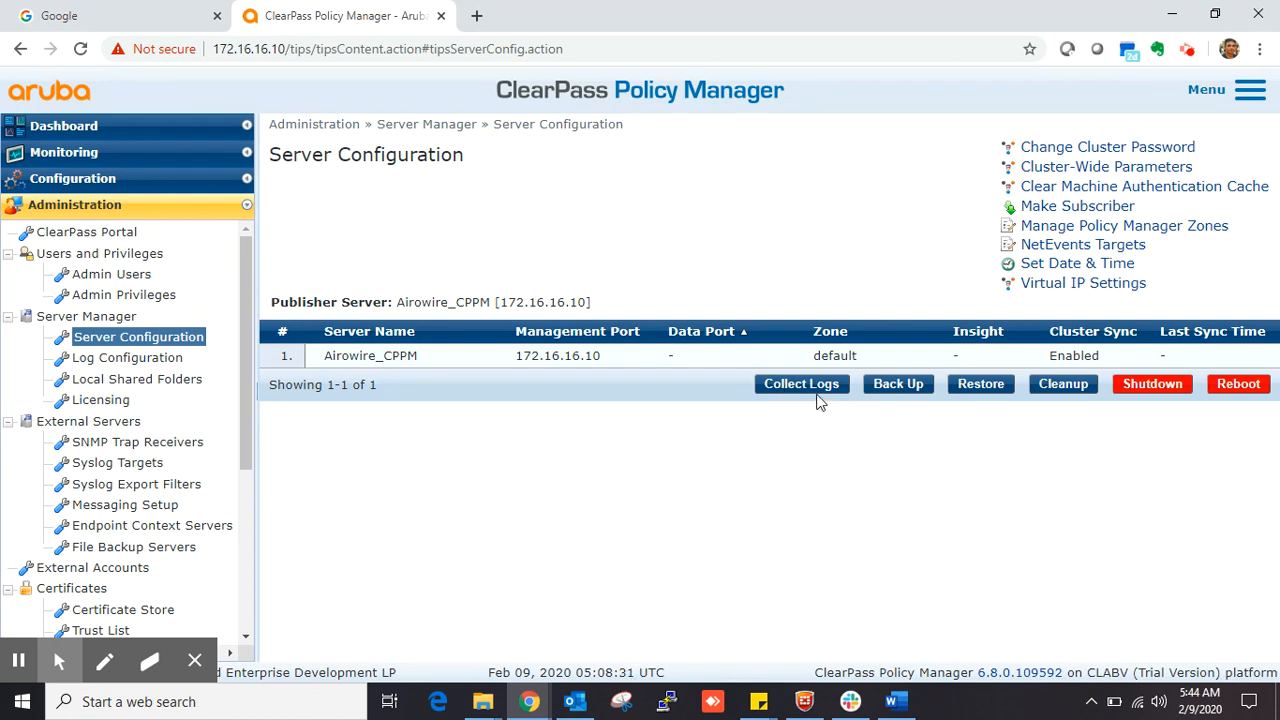
# Start Collect Logs for the server and enter smtp_testing as the output file name.
pyautogui.click(801, 383)
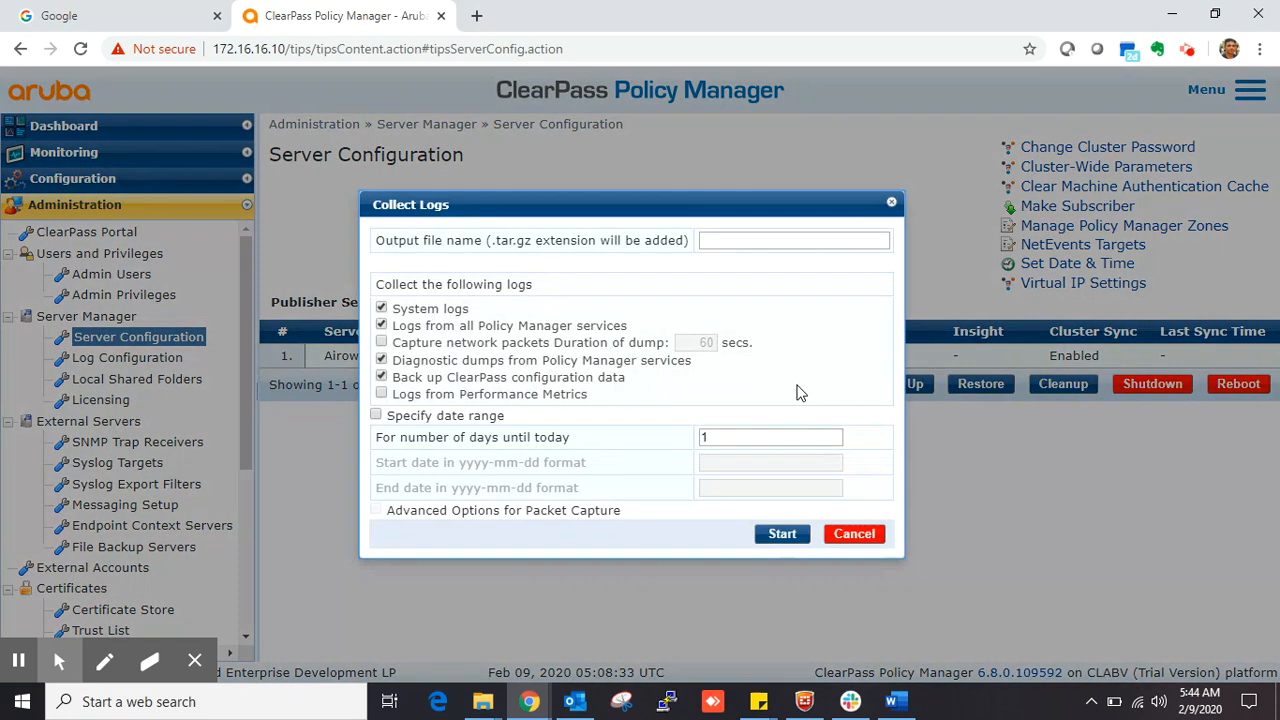
pyautogui.click(793, 240)
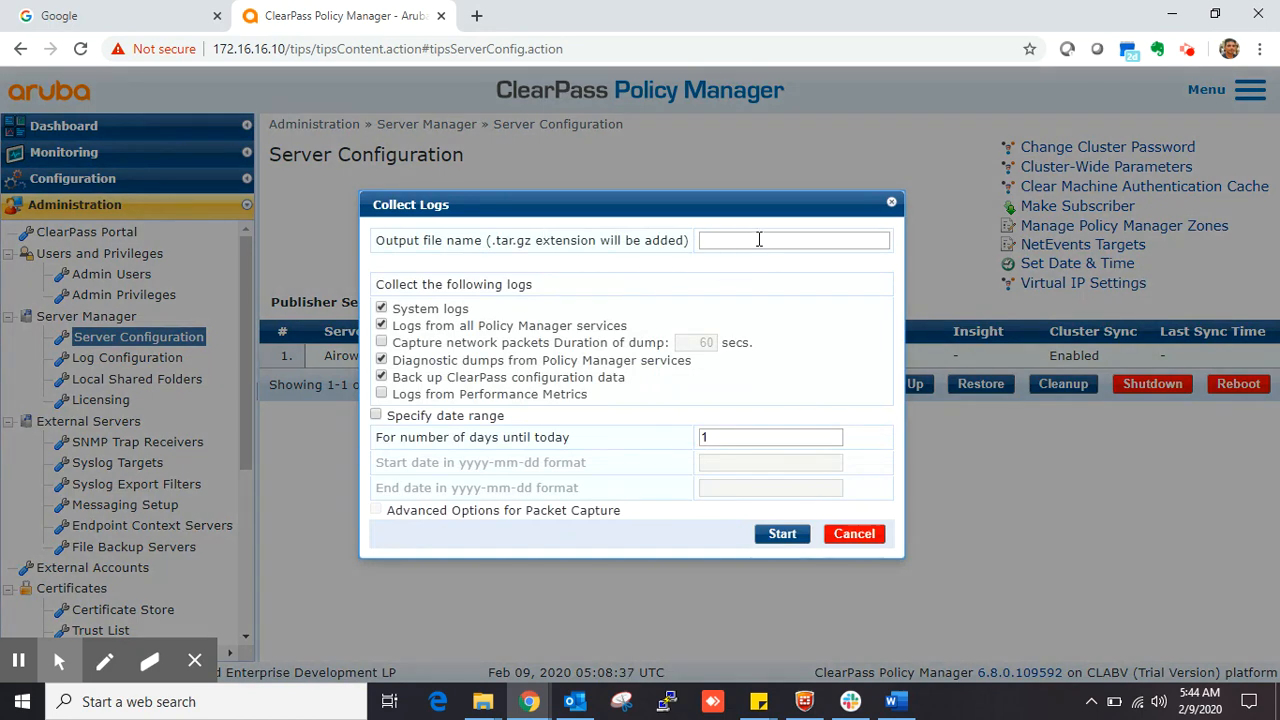
pyautogui.click(785, 240)
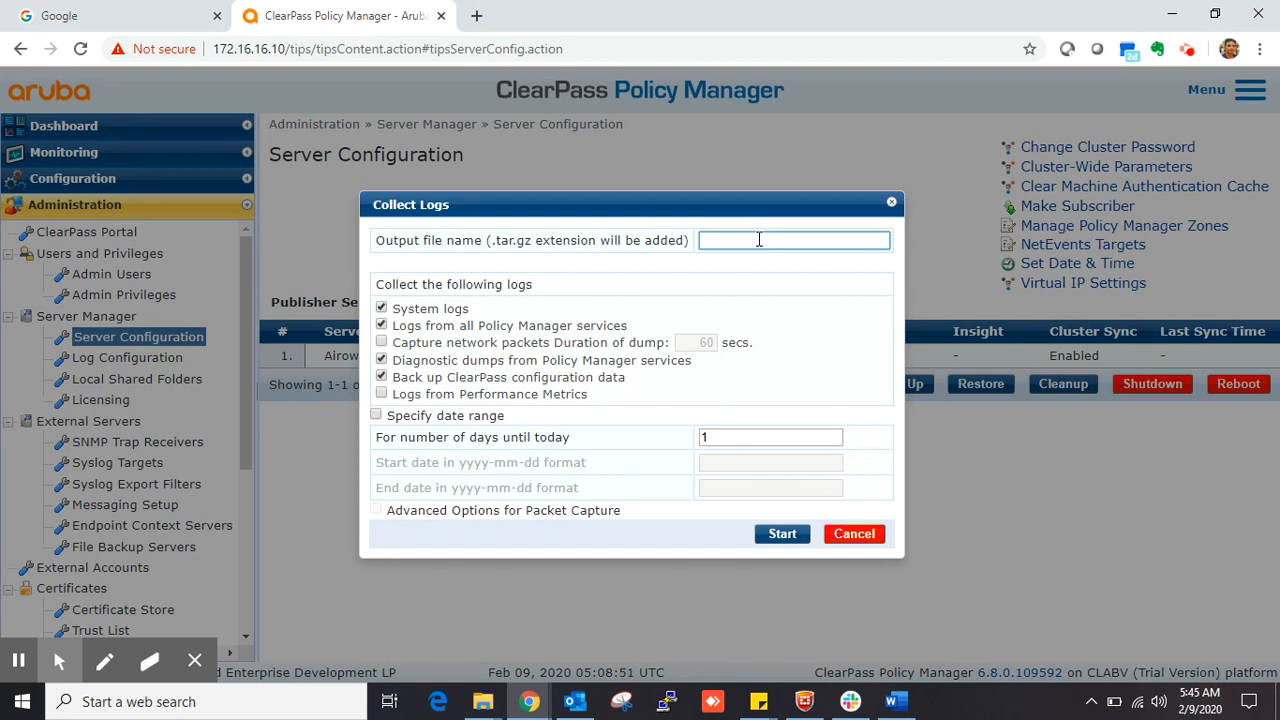
pyautogui.write('s')
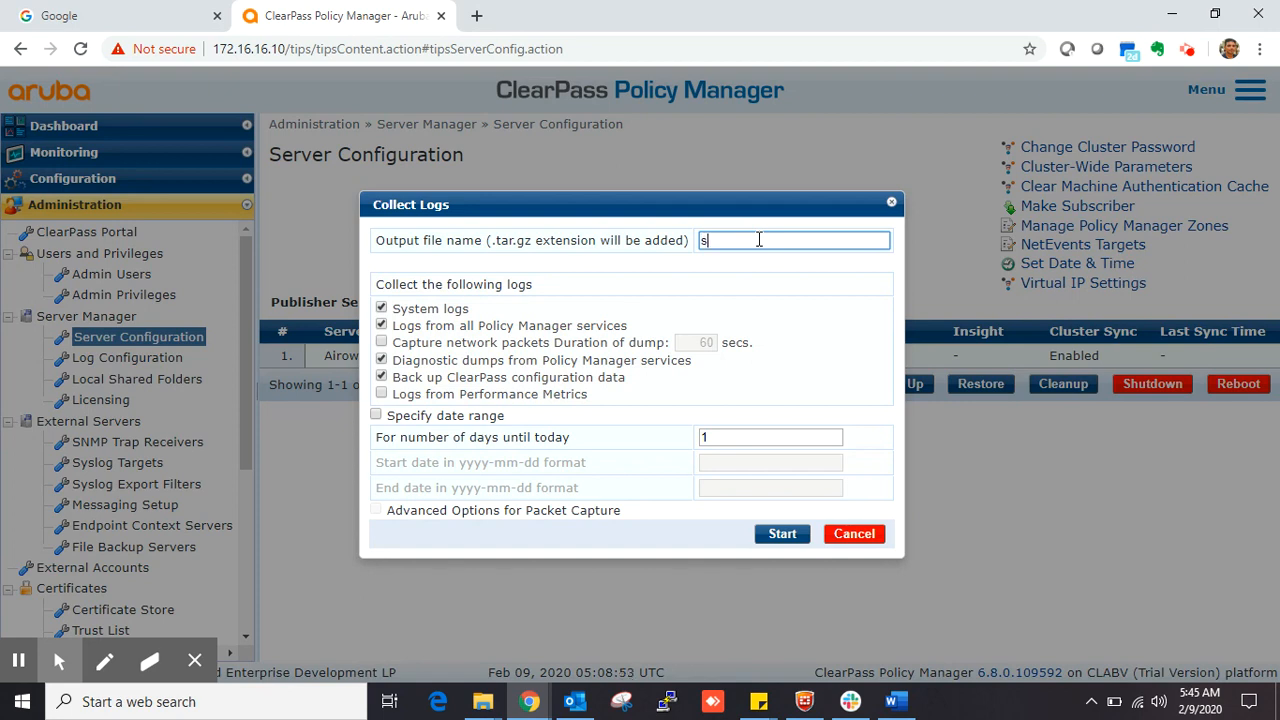
pyautogui.write('mtp_te')
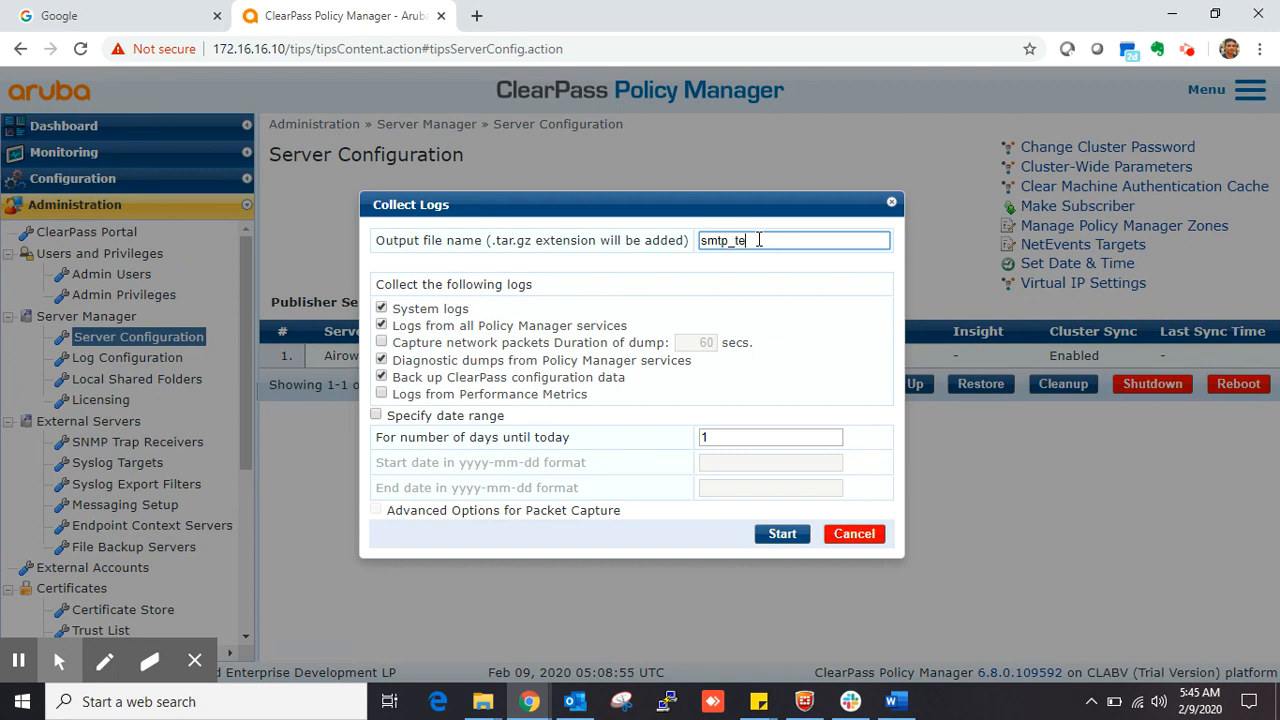
pyautogui.write('sting')
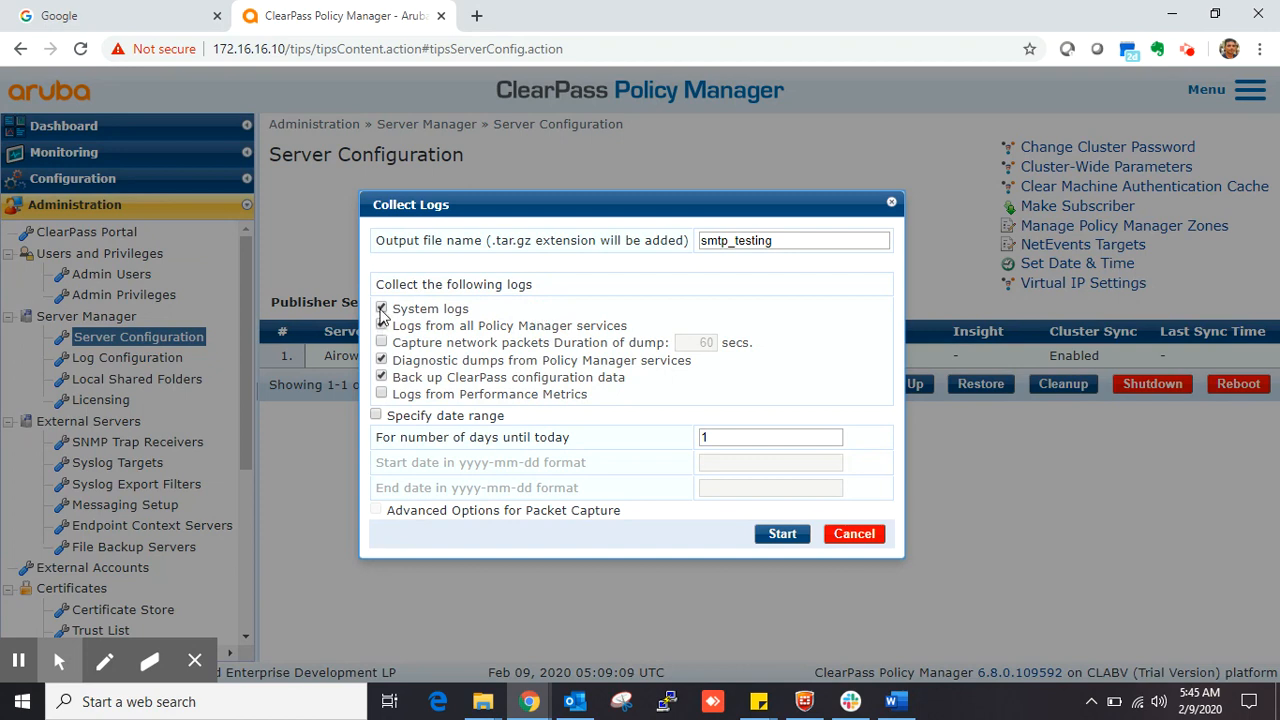
# Exclude system logs and diagnostic dumps, and enable network packet capture.
pyautogui.click(381, 308)
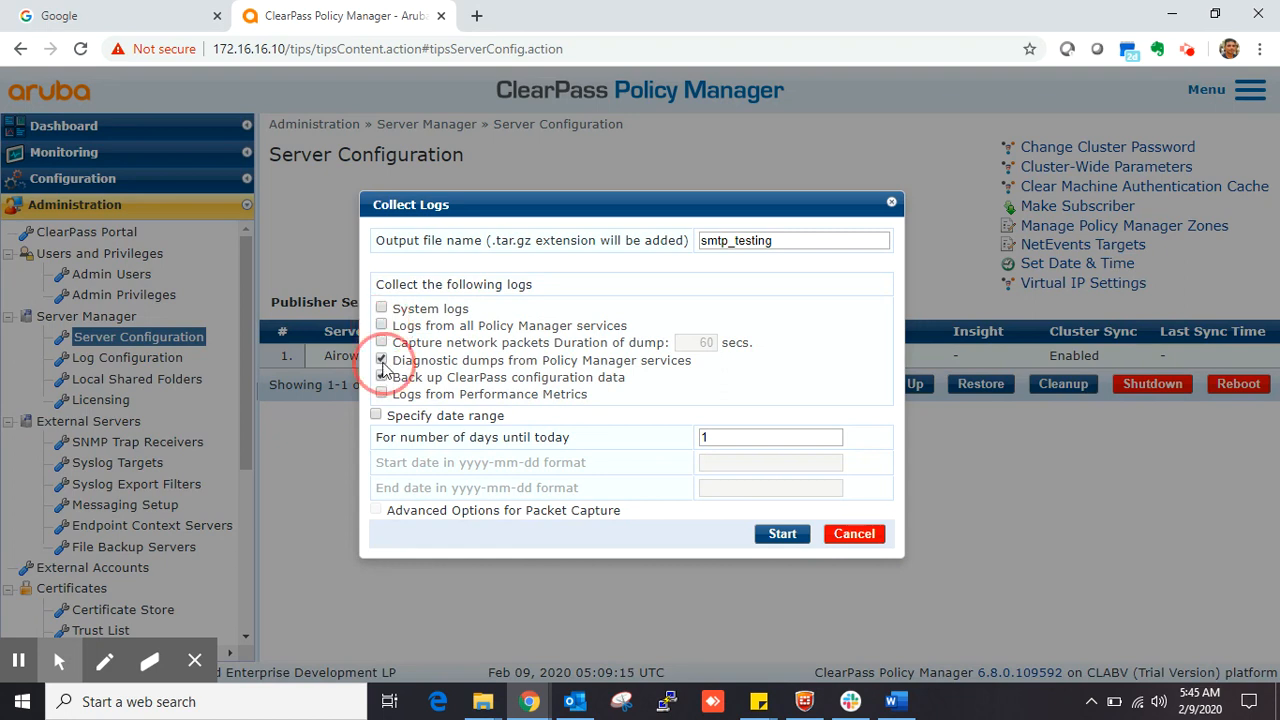
pyautogui.click(381, 360)
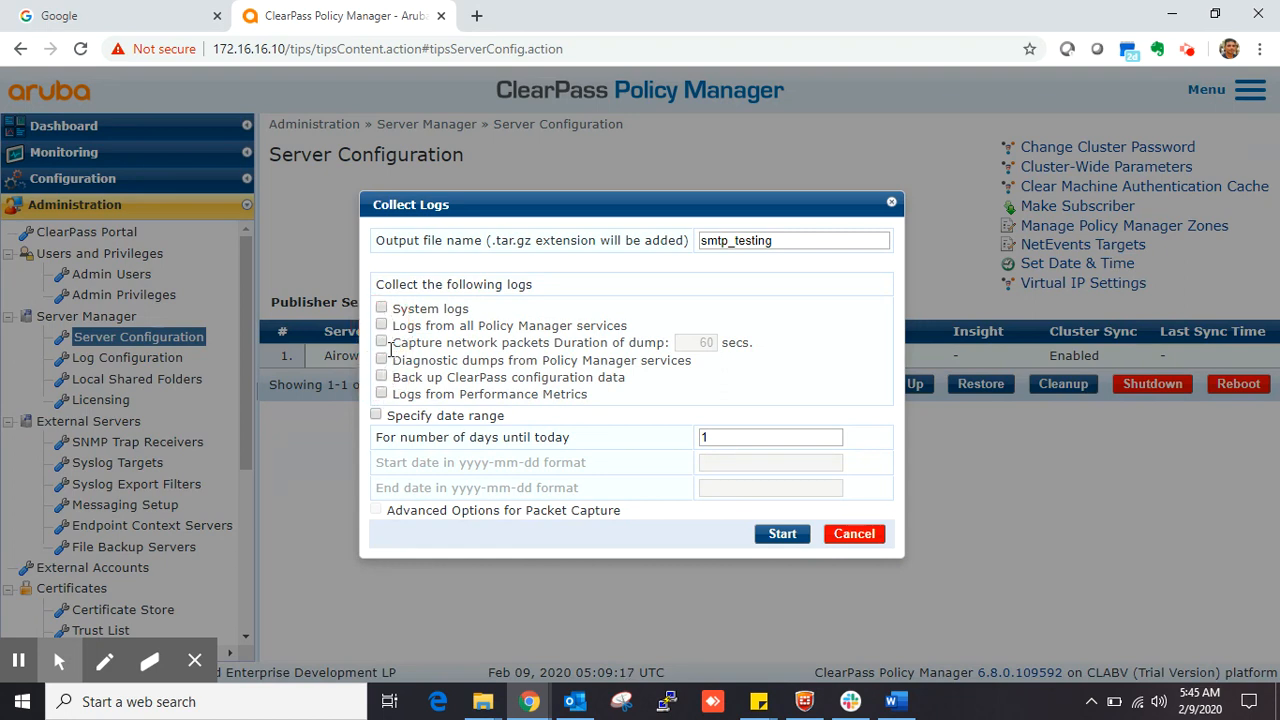
pyautogui.click(381, 342)
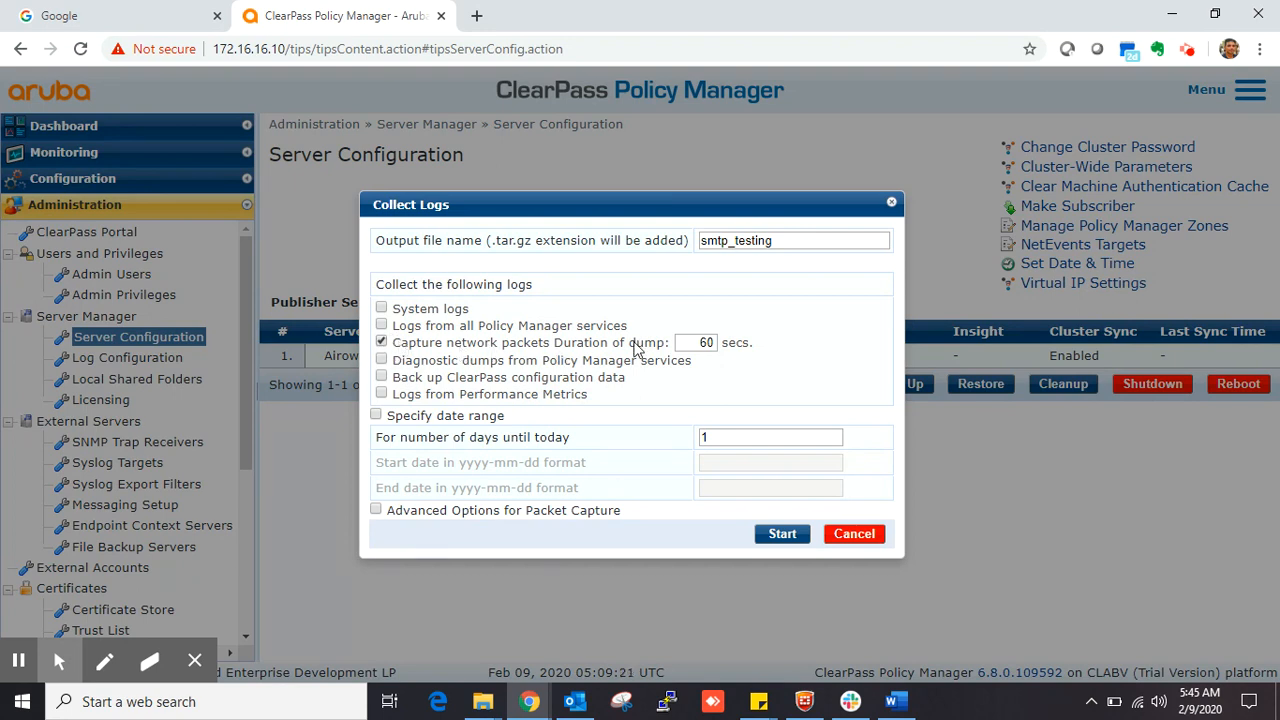
pyautogui.click(695, 342)
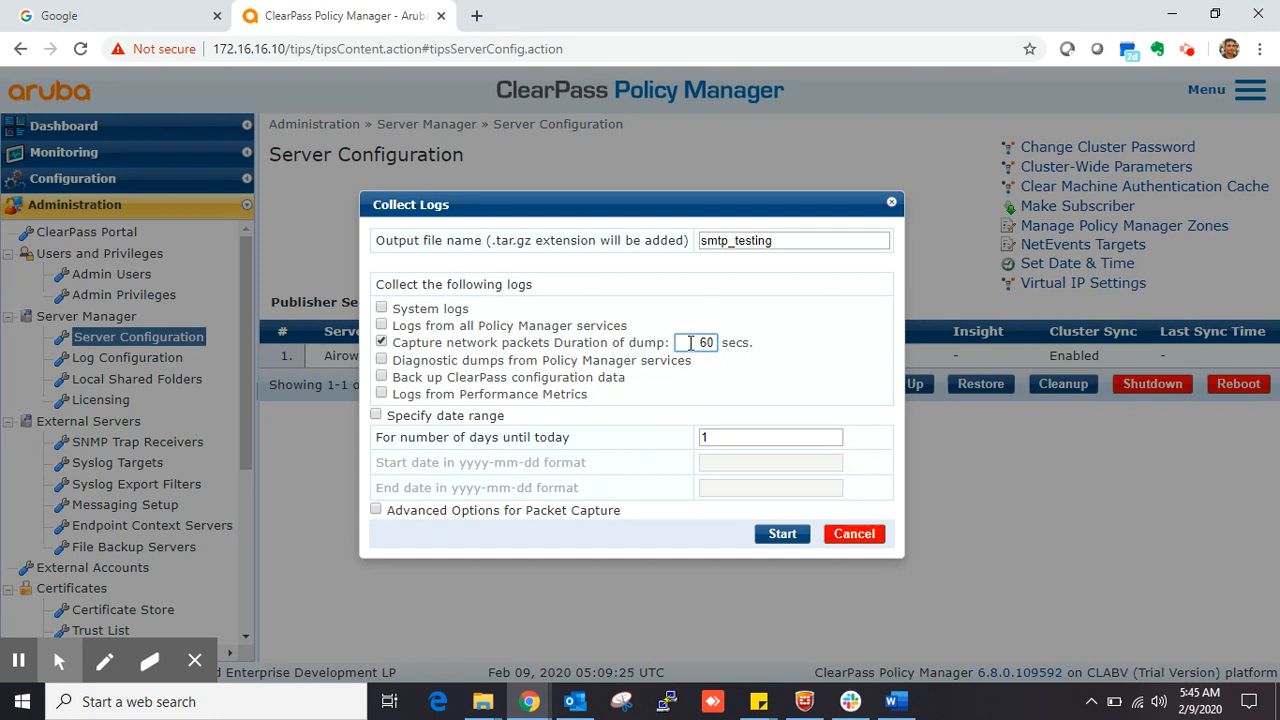
# Set the packet dump duration to 300 seconds.
pyautogui.doubleClick(707, 342)
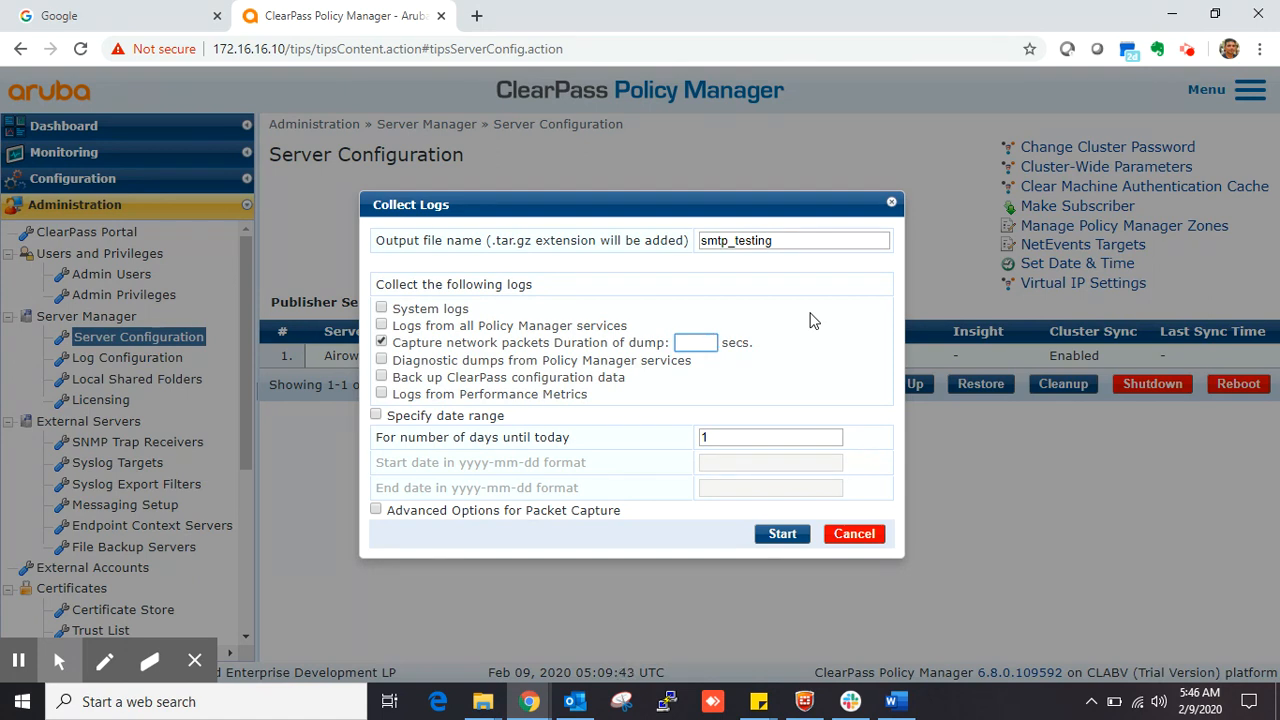
pyautogui.write('300')
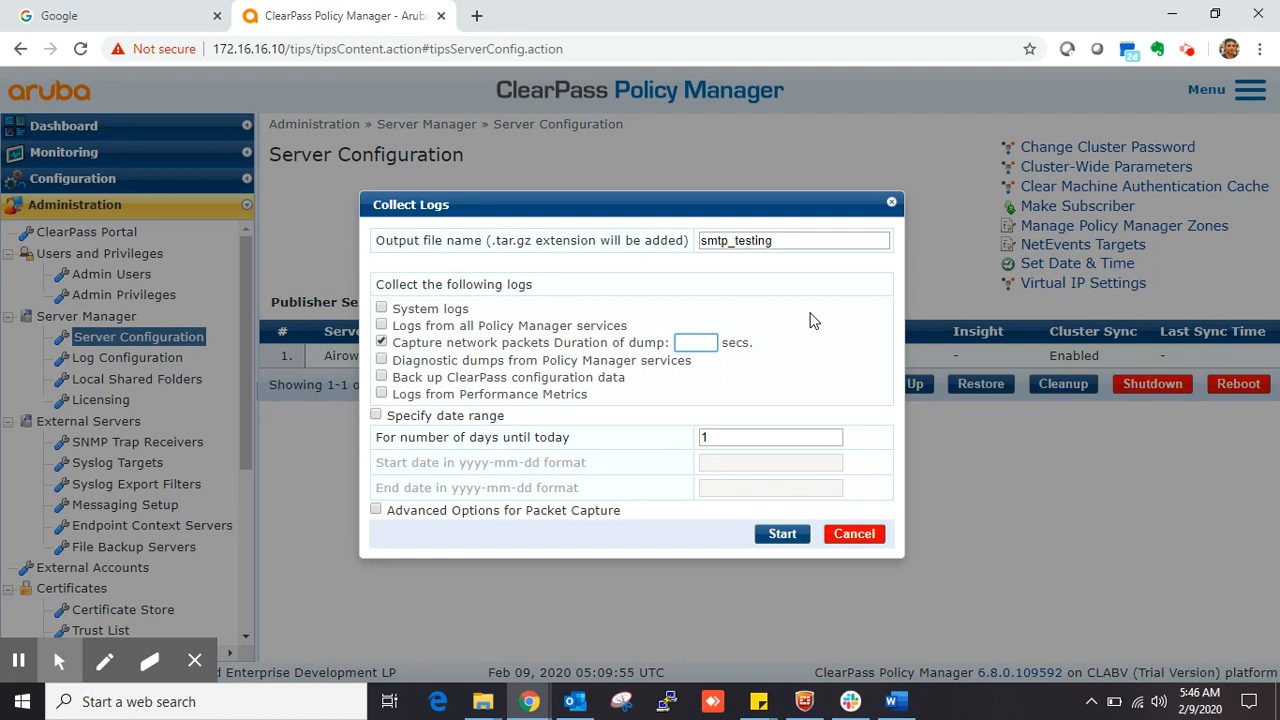
pyautogui.write('600')
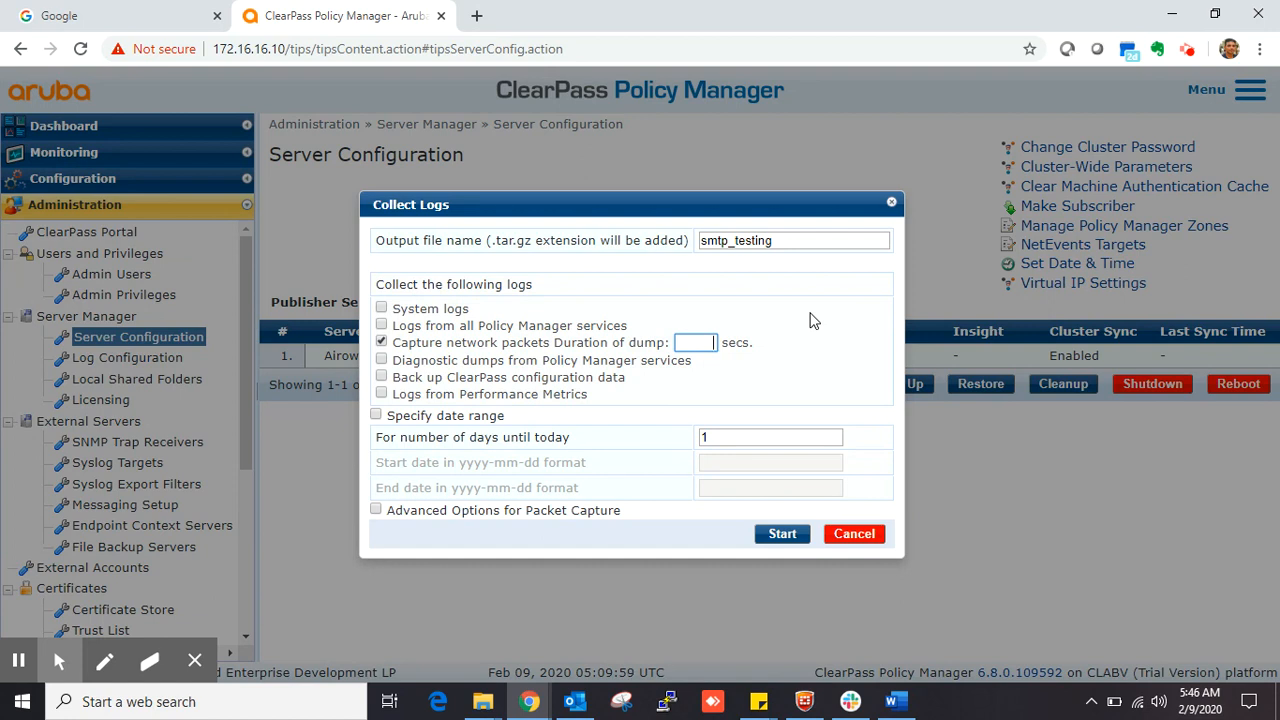
pyautogui.write('300')
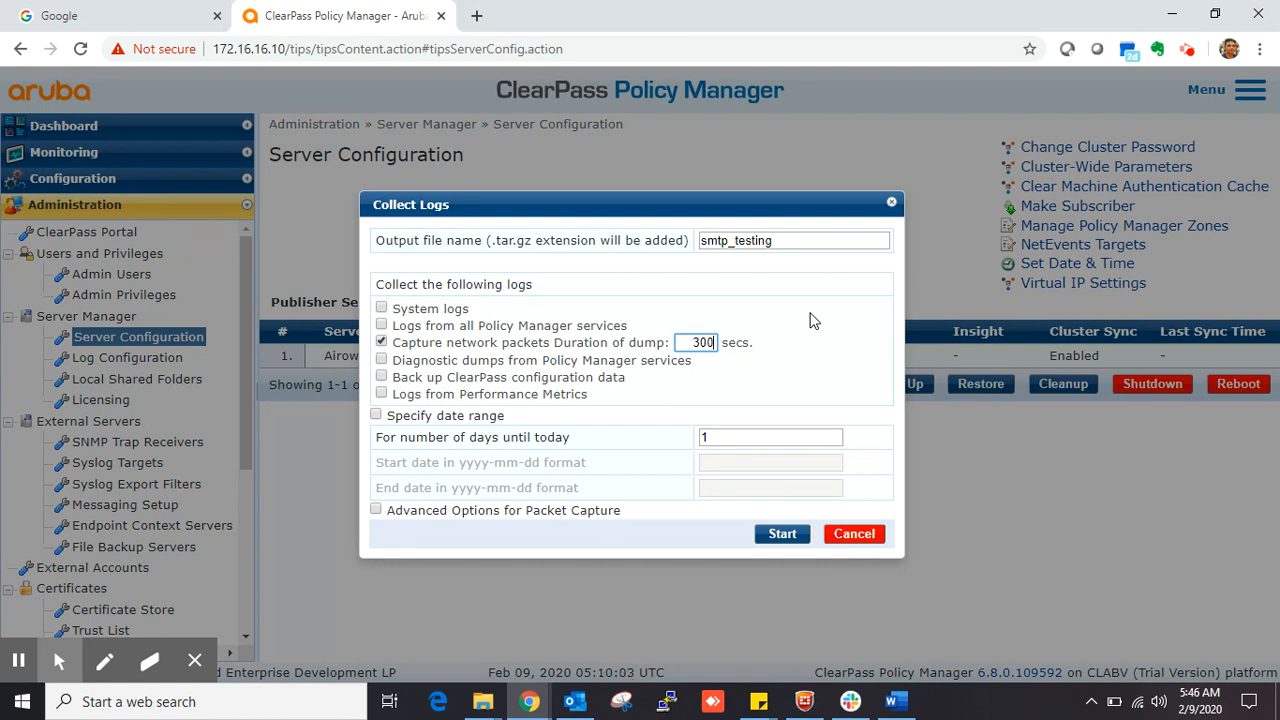
pyautogui.moveTo(810, 460)
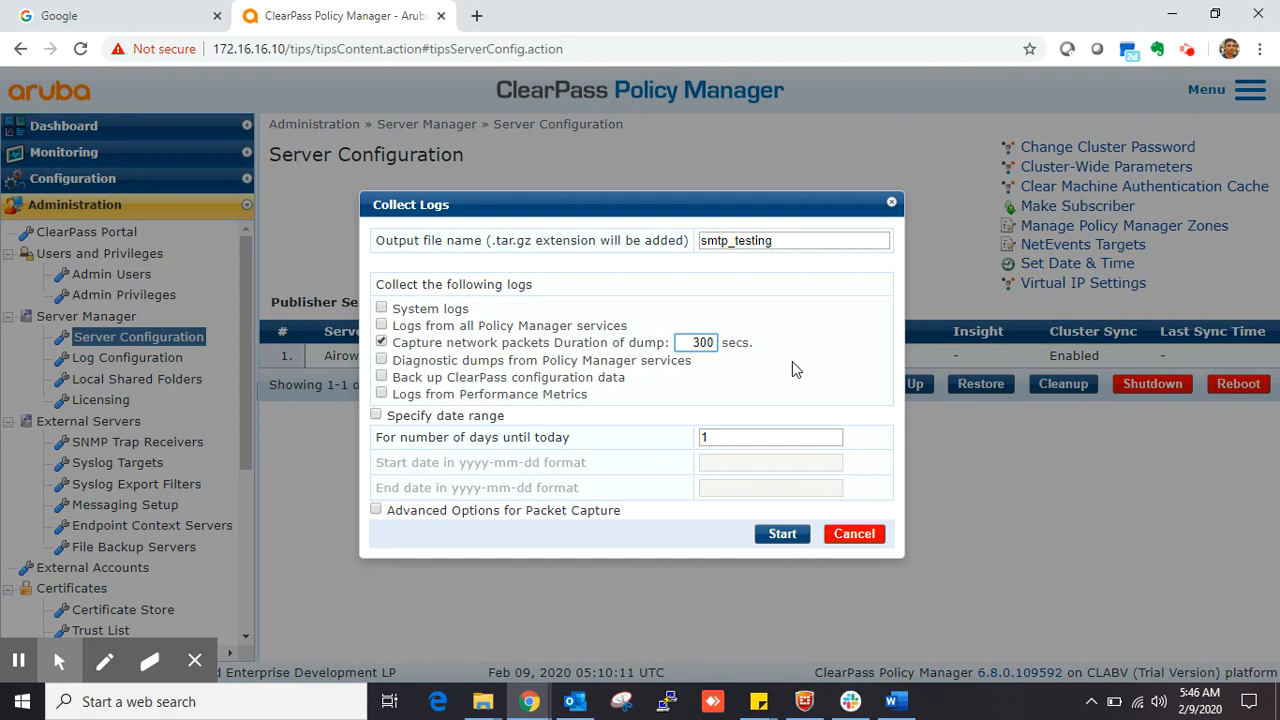
pyautogui.moveTo(529, 213)
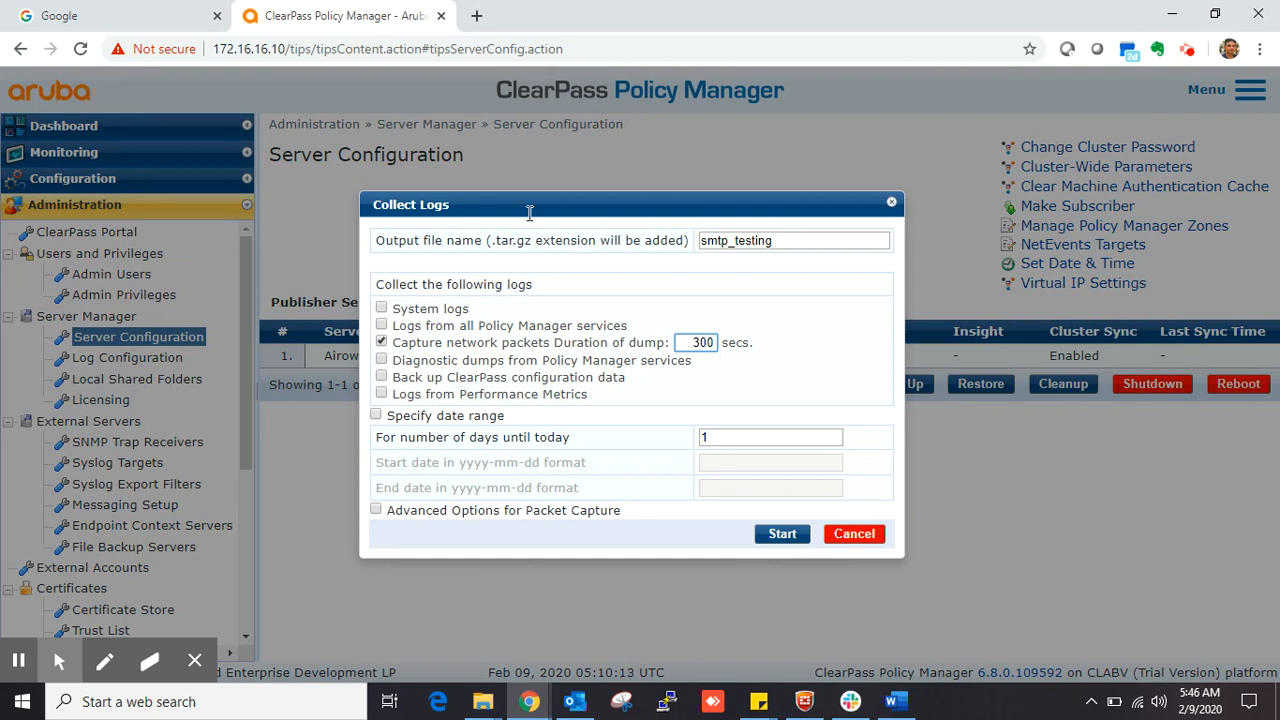
pyautogui.moveTo(784, 348)
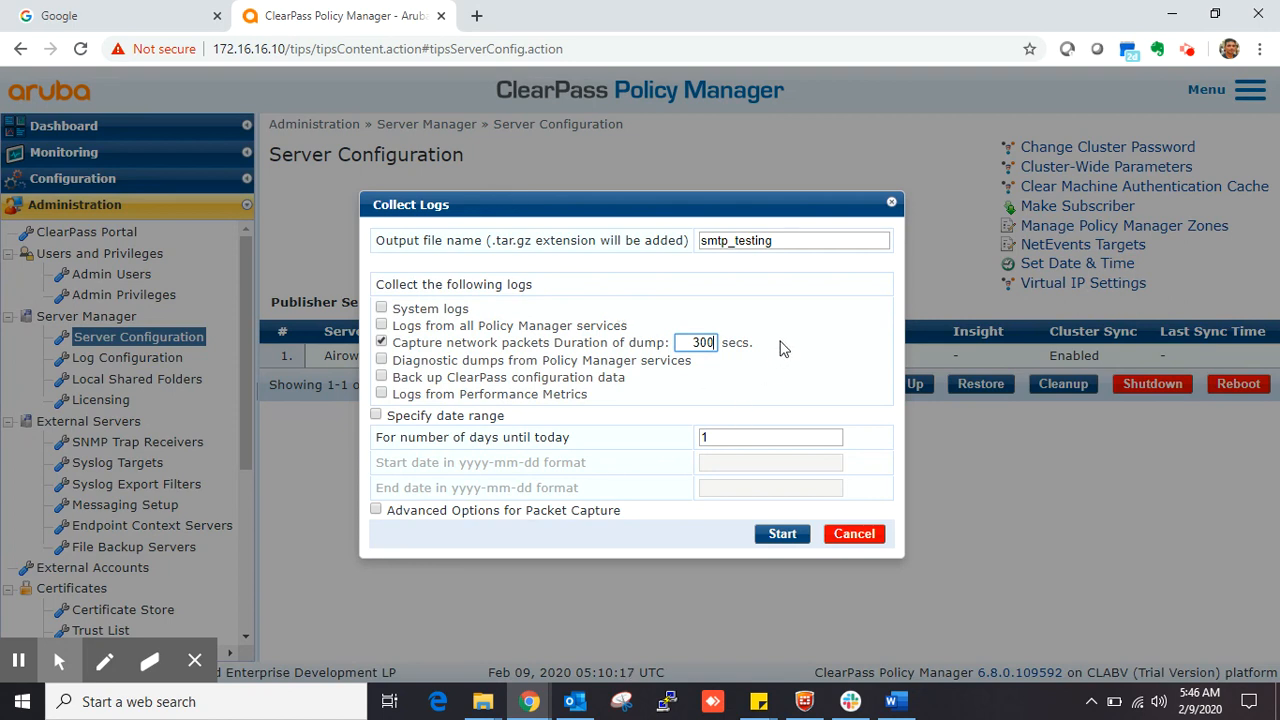
pyautogui.moveTo(395, 35)
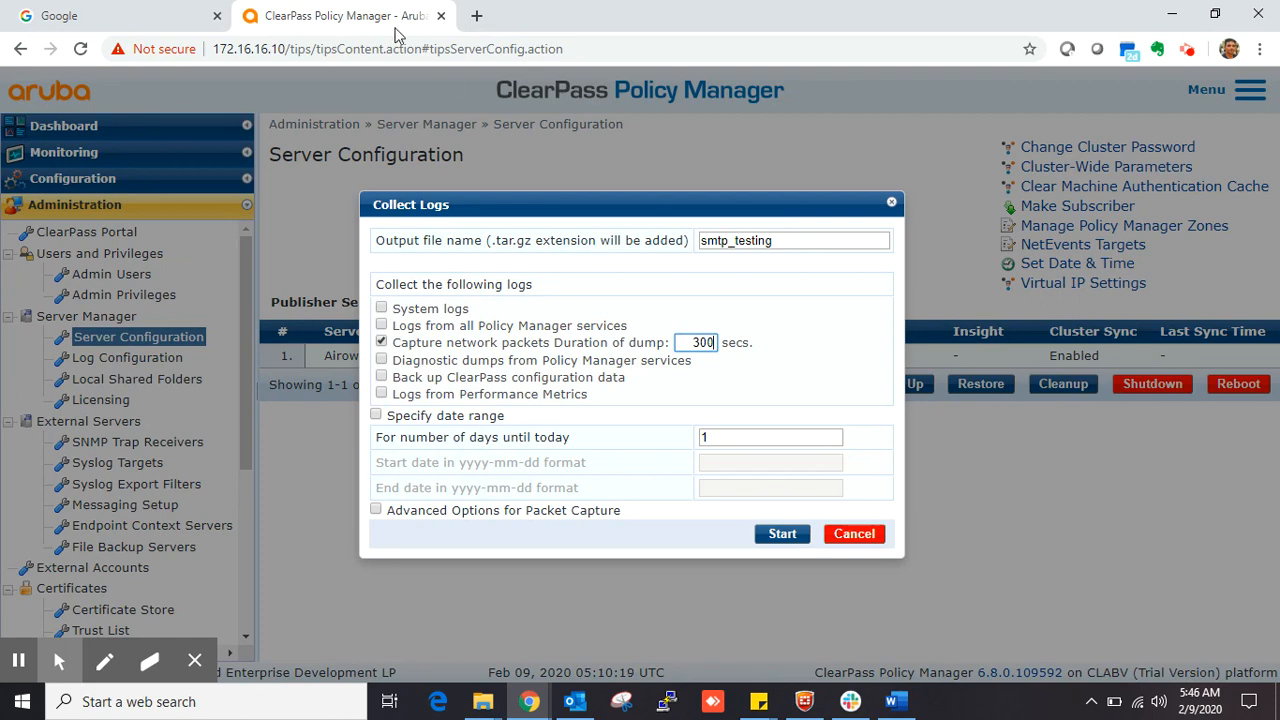
# Duplicate the console tab and send a test email from External Servers > Messaging Setup.
pyautogui.rightClick(345, 15)
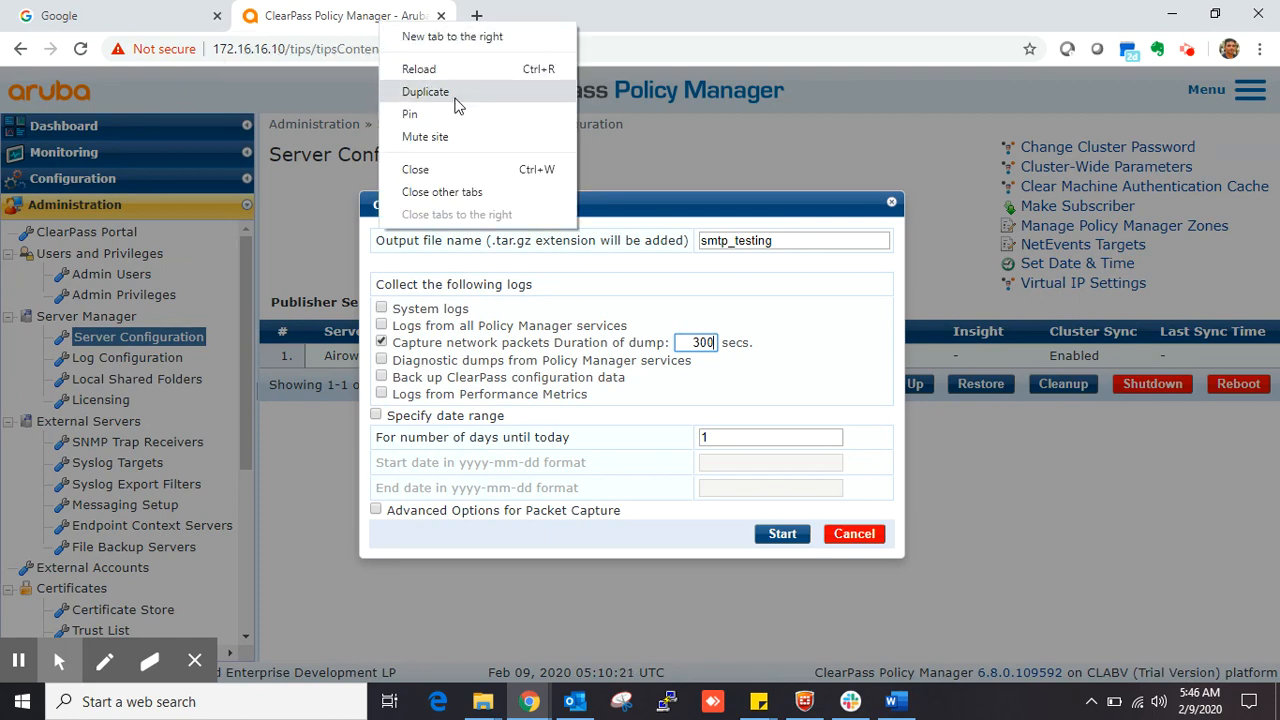
pyautogui.click(425, 91)
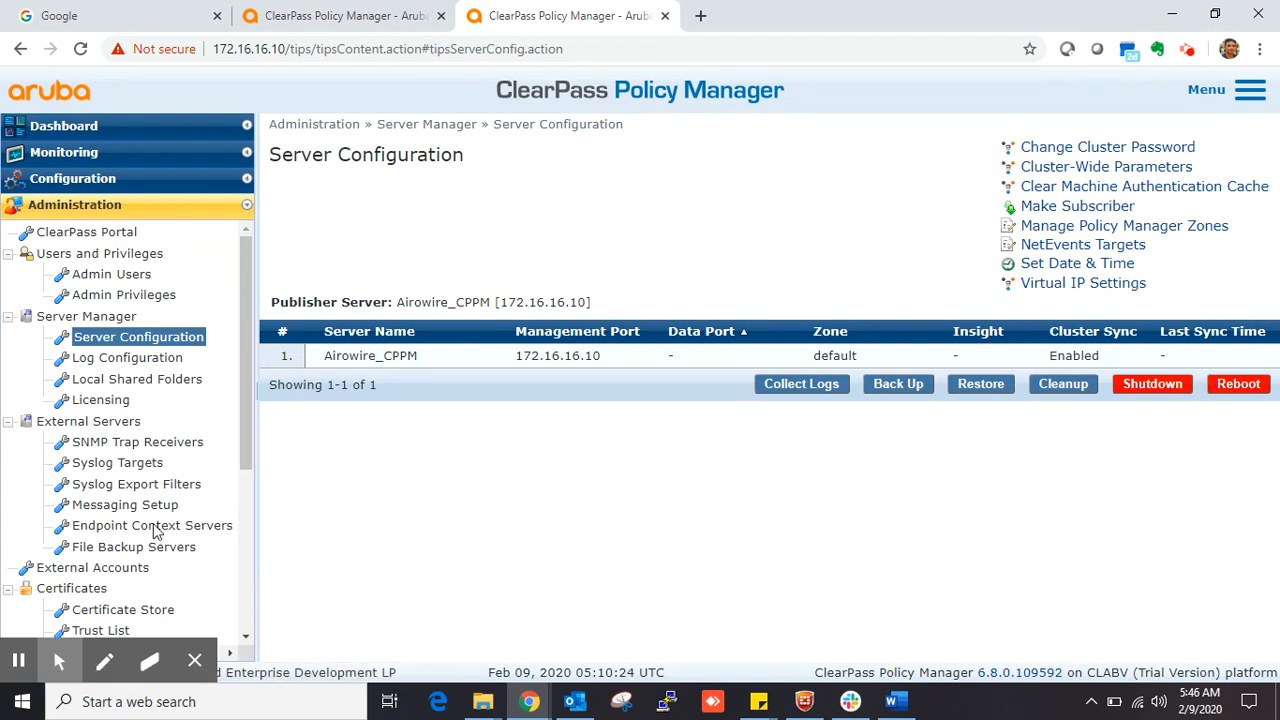
pyautogui.moveTo(150, 510)
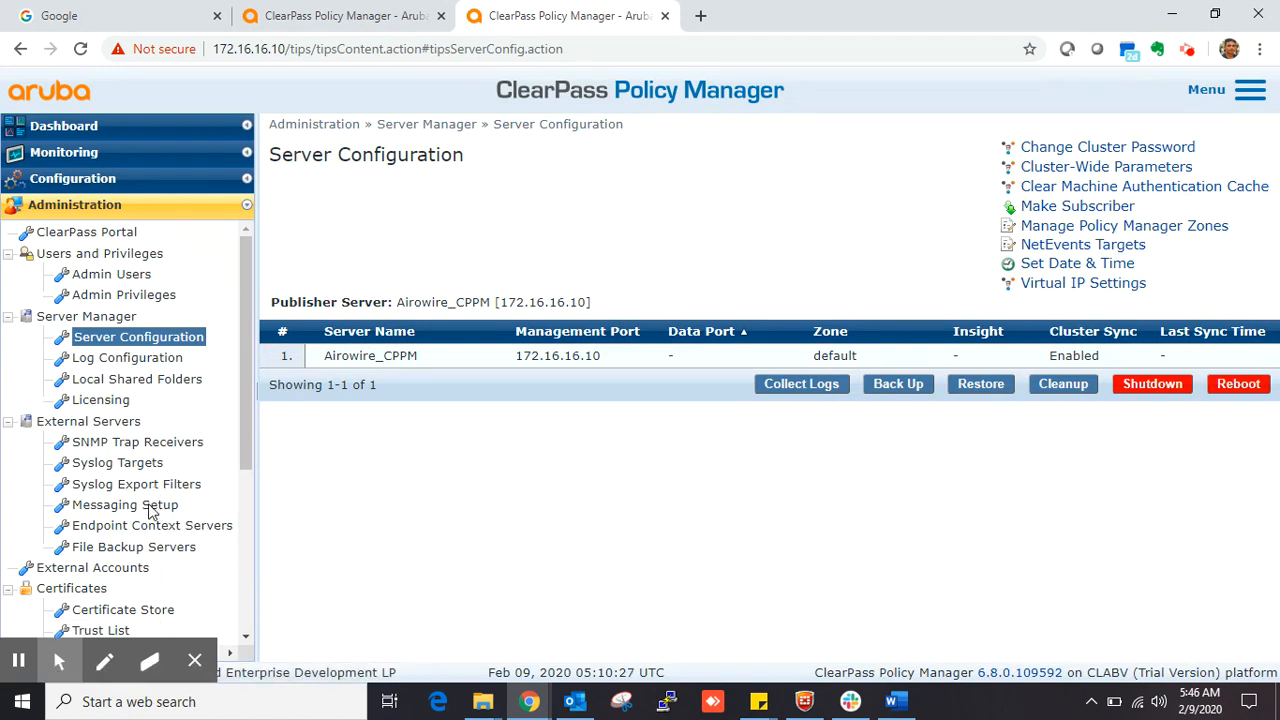
pyautogui.click(124, 504)
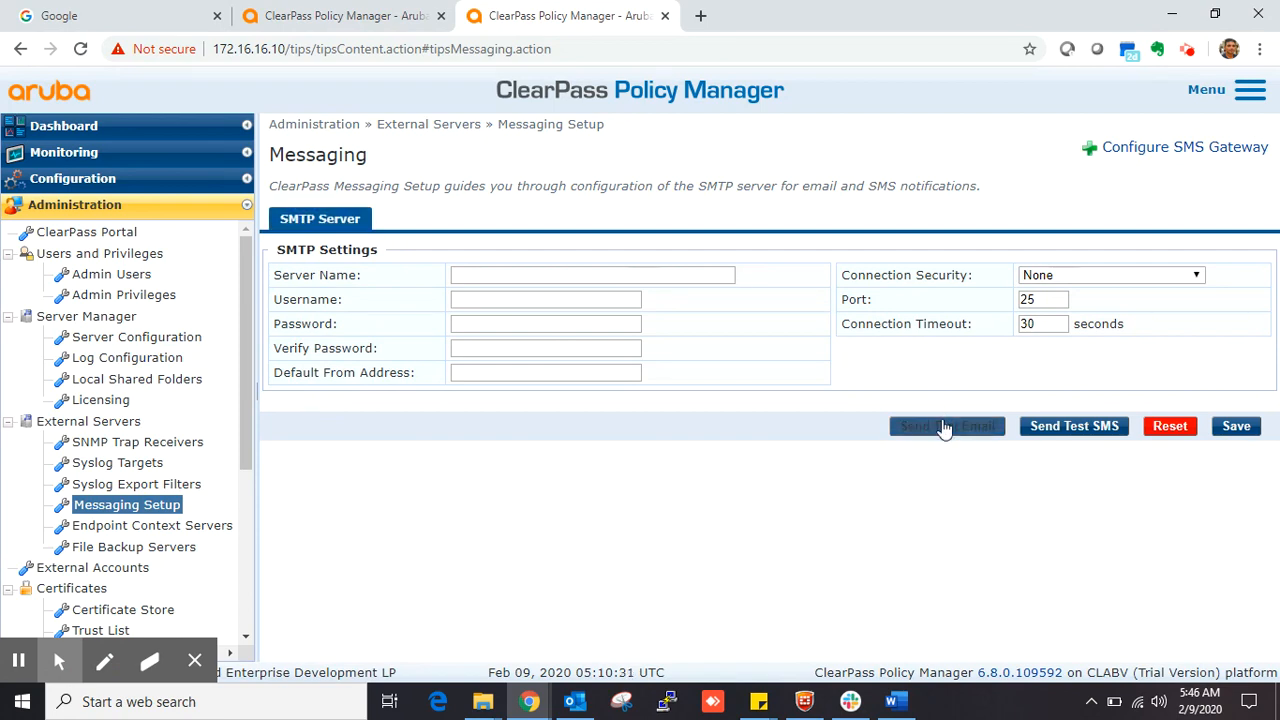
pyautogui.click(947, 426)
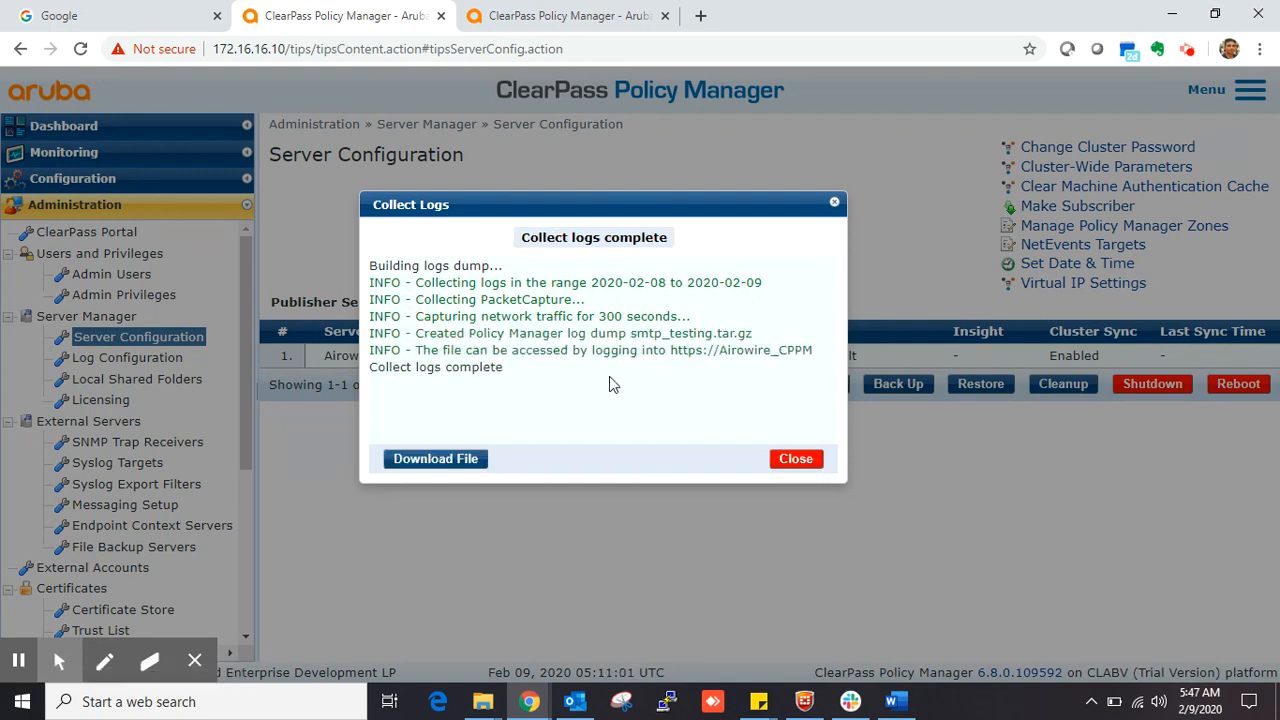
pyautogui.moveTo(450, 420)
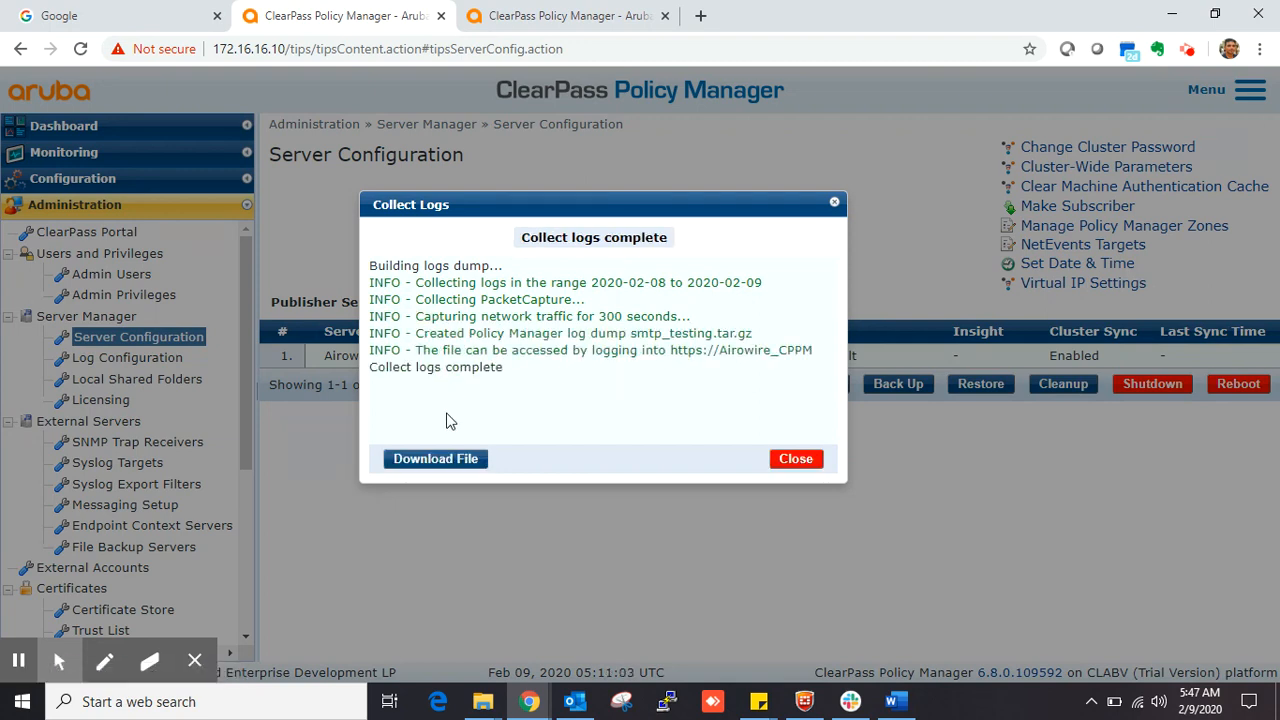
pyautogui.moveTo(435, 458)
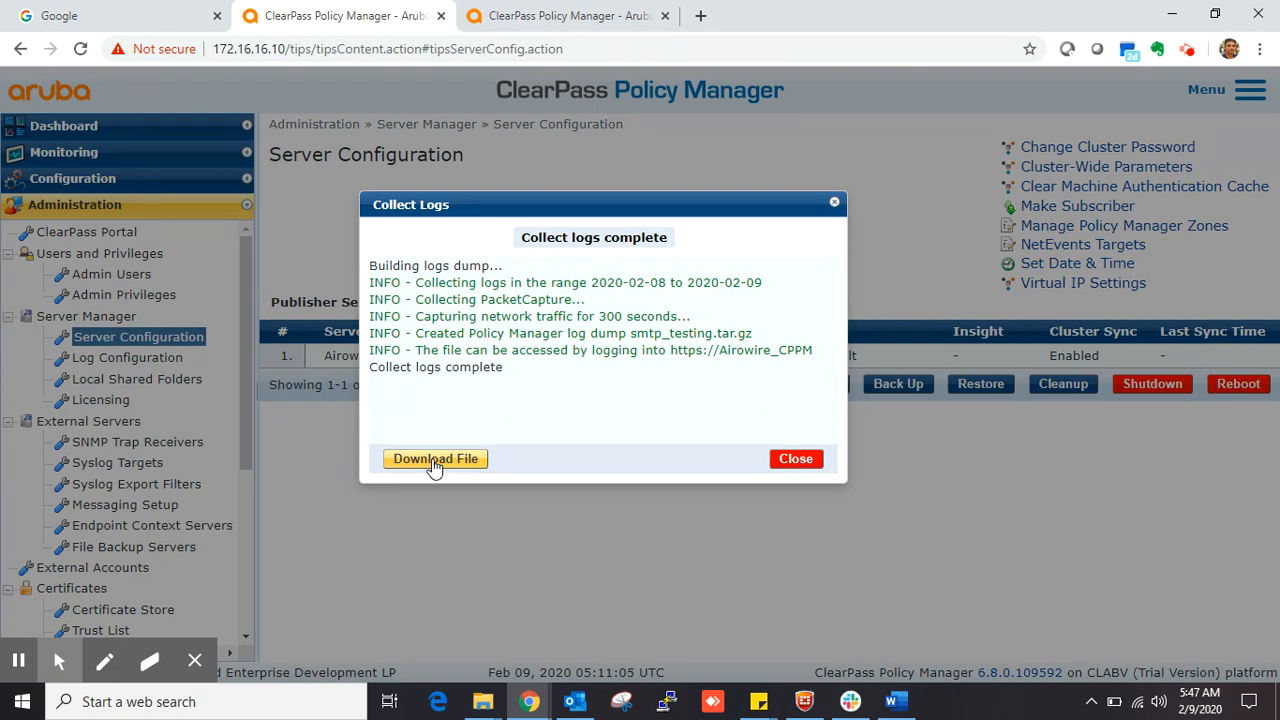
# Download smtp_testing.tar.gz and open PacketCapture/packetdump.cap from it in Wireshark.
pyautogui.click(435, 458)
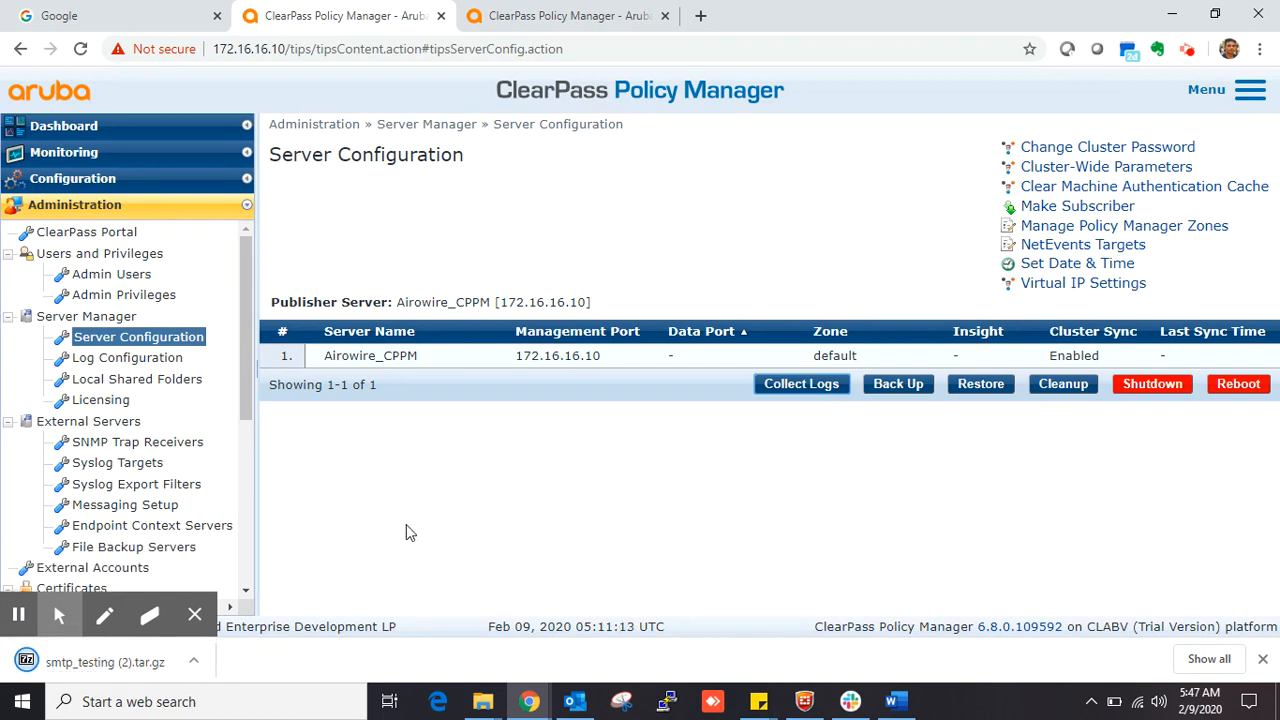
pyautogui.click(172, 662)
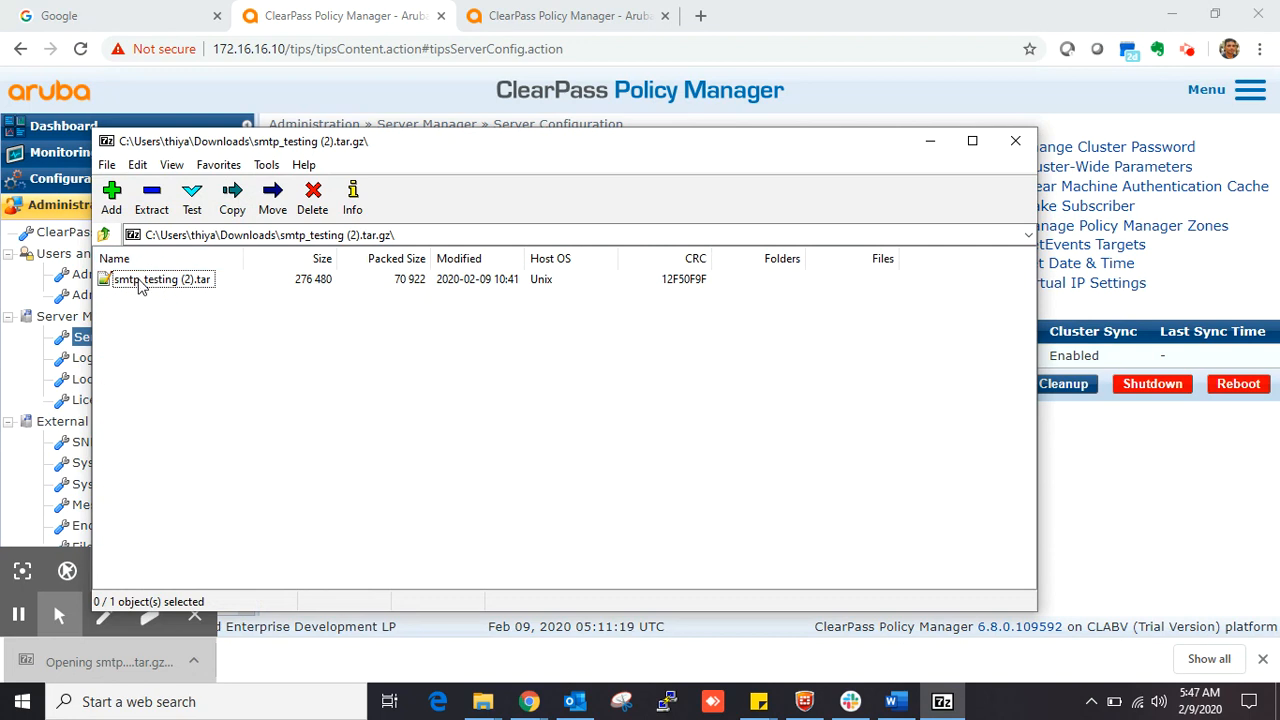
pyautogui.doubleClick(161, 279)
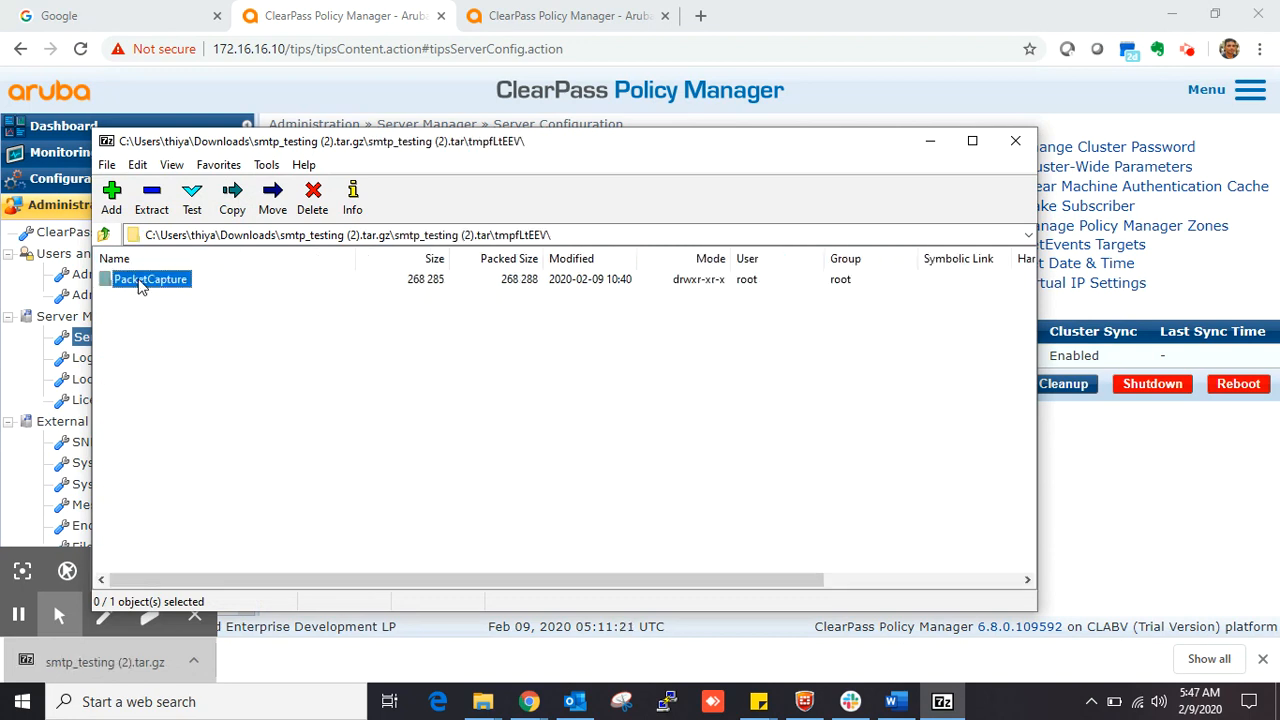
pyautogui.doubleClick(150, 279)
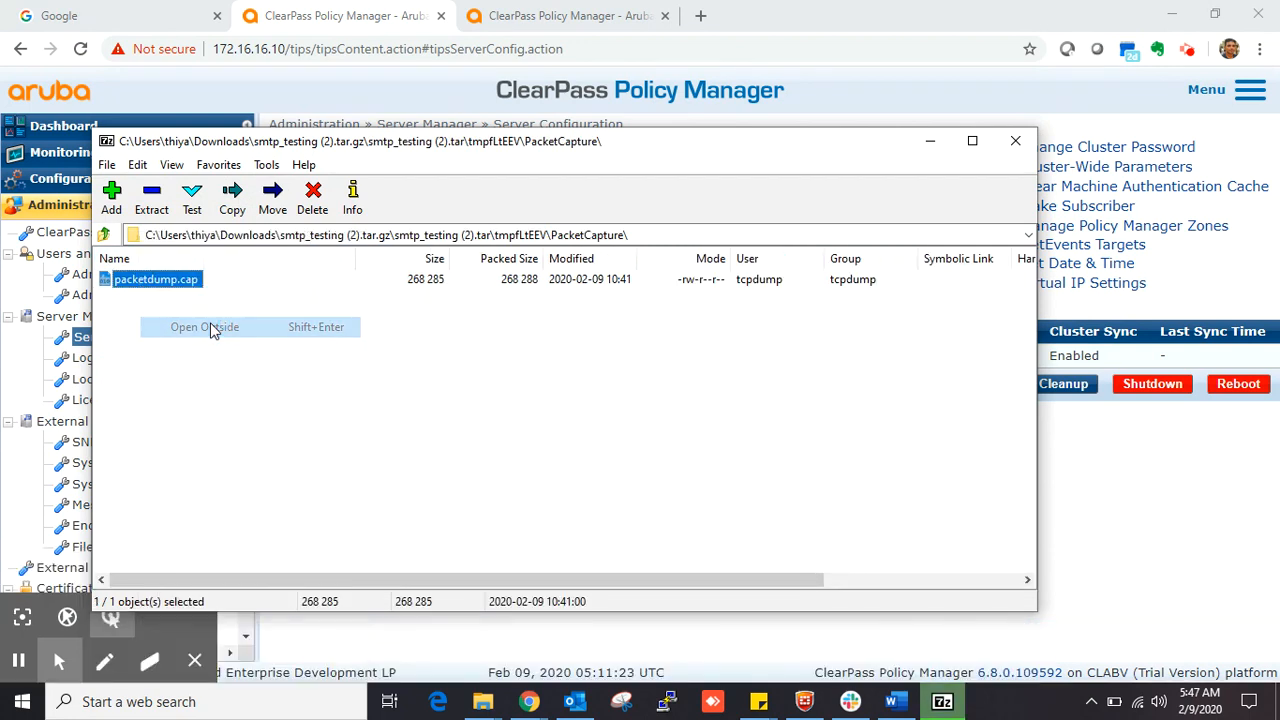
pyautogui.click(204, 327)
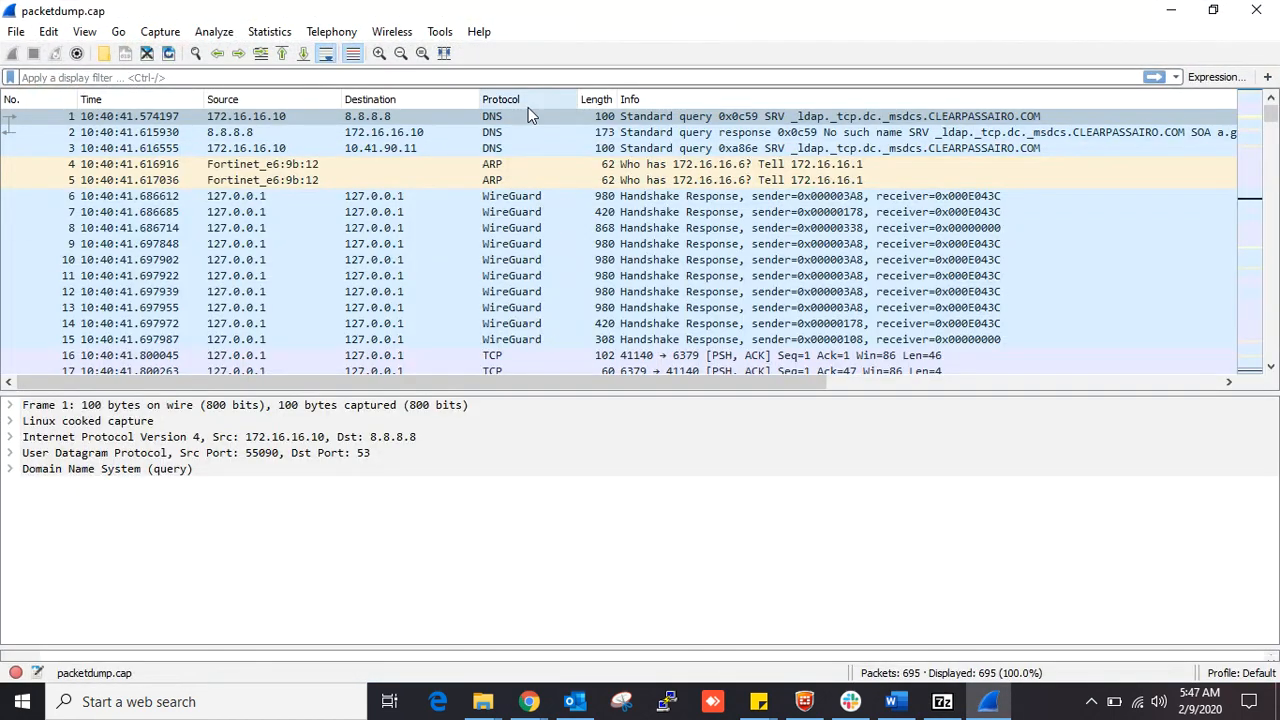
pyautogui.moveTo(568, 665)
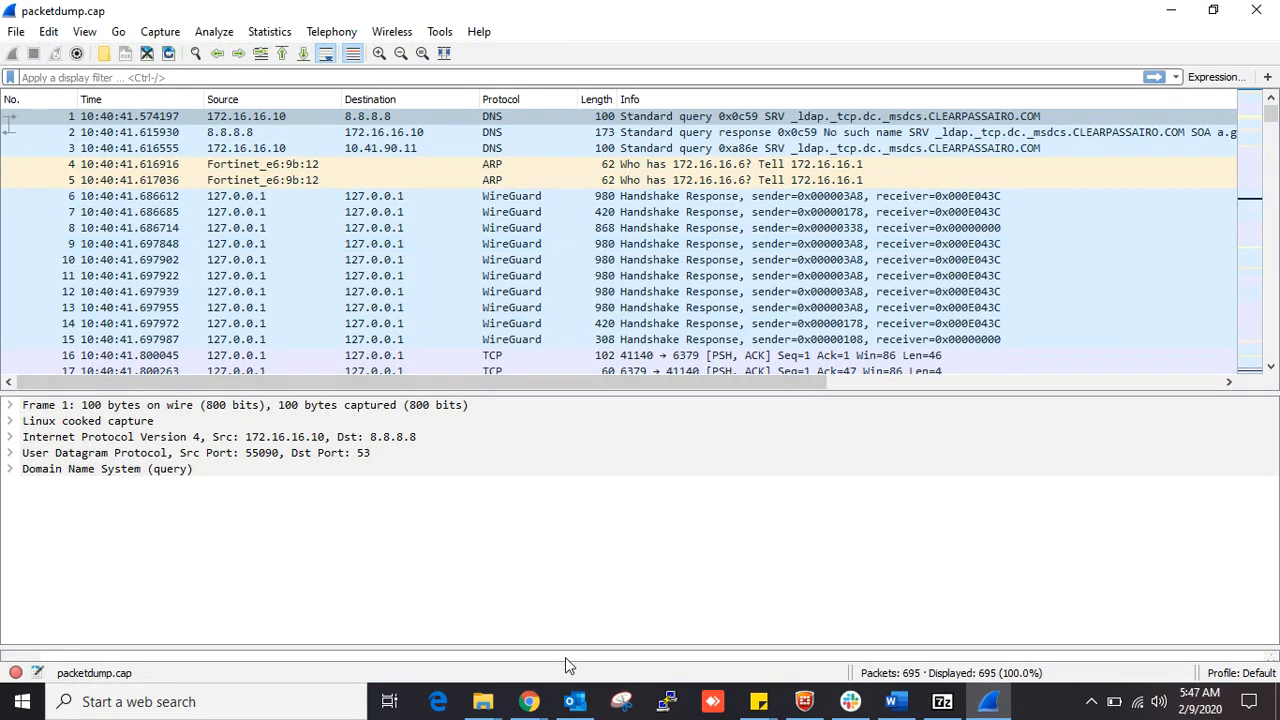
# Switch from Wireshark back to the ClearPass console in Chrome.
pyautogui.click(529, 701)
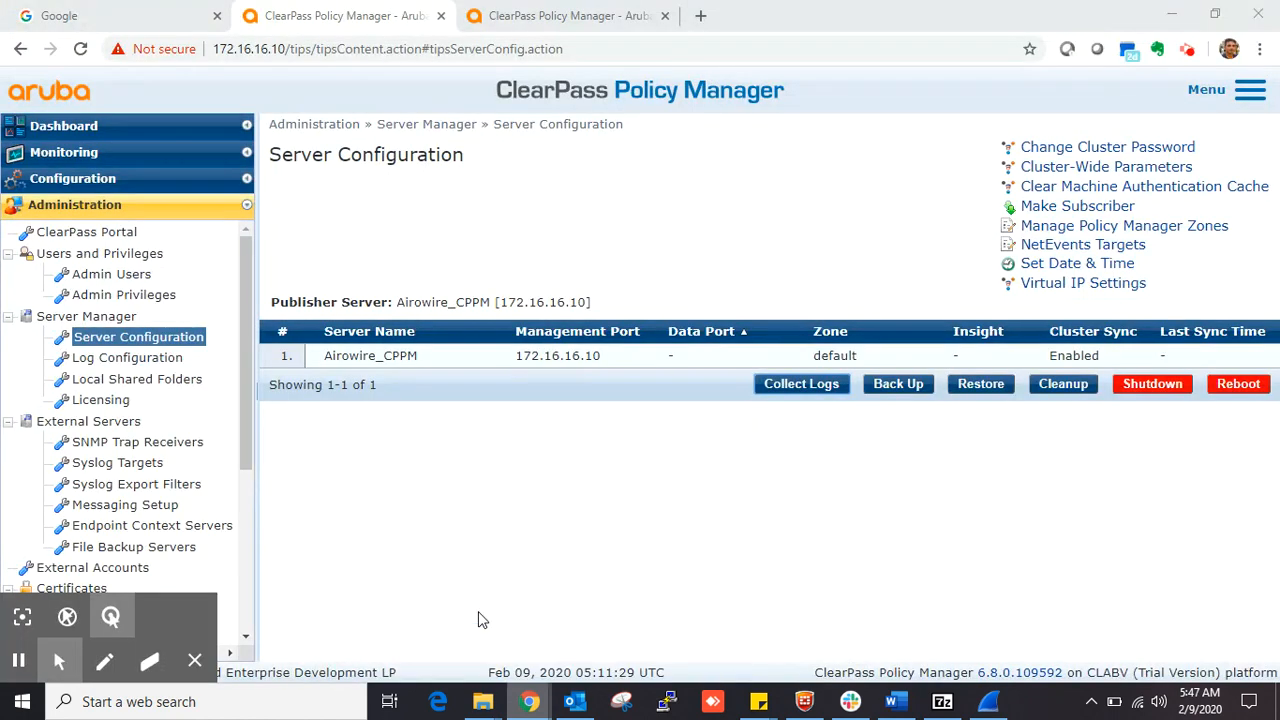